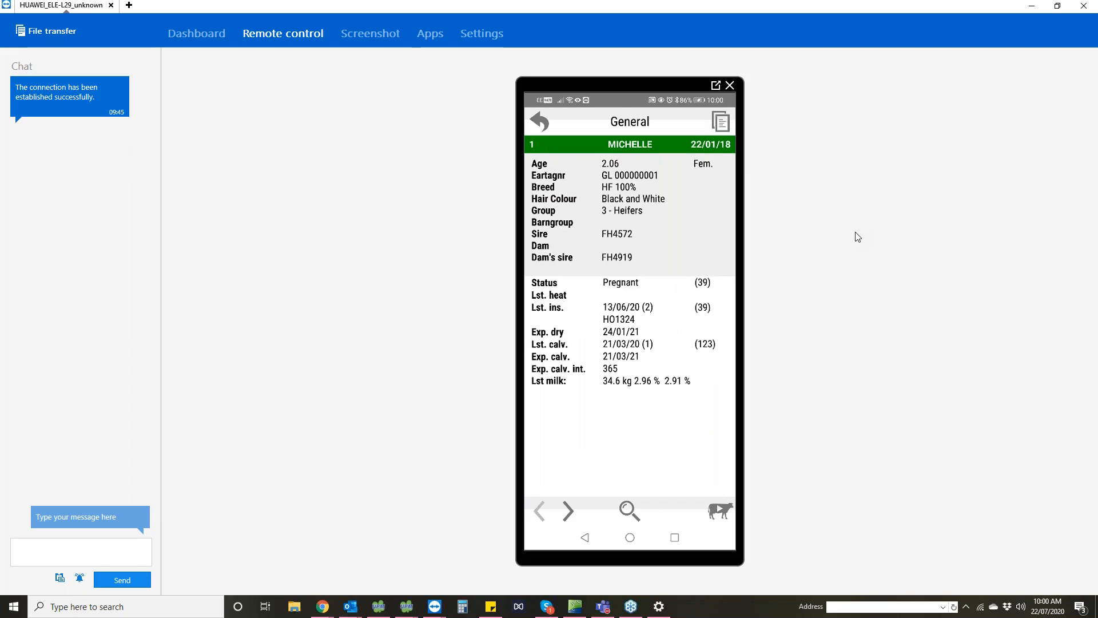
Step: Page to the next cow, then search '24' and open animal 24's general details
{"action": "left_click", "coordinate": [568, 511]}
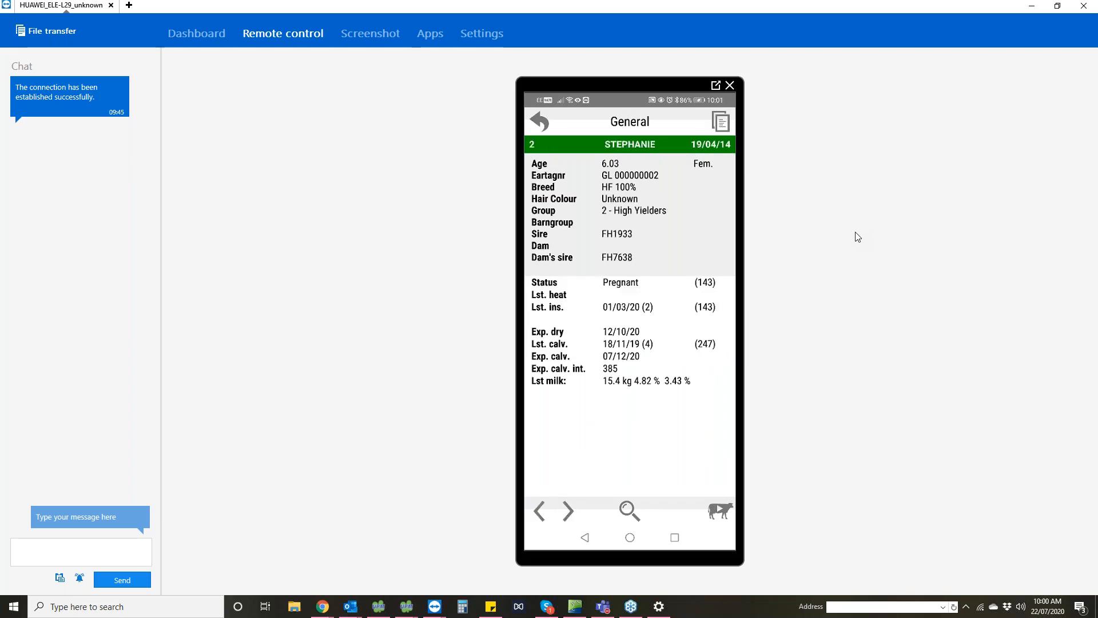
{"action": "left_click", "coordinate": [568, 511]}
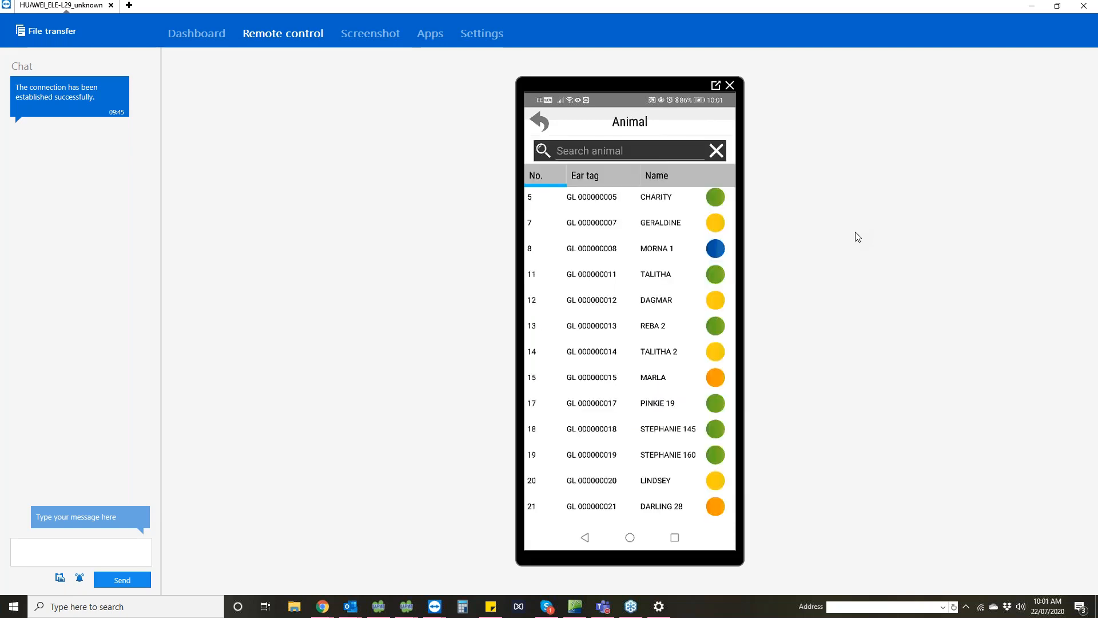
{"action": "left_click", "coordinate": [623, 150]}
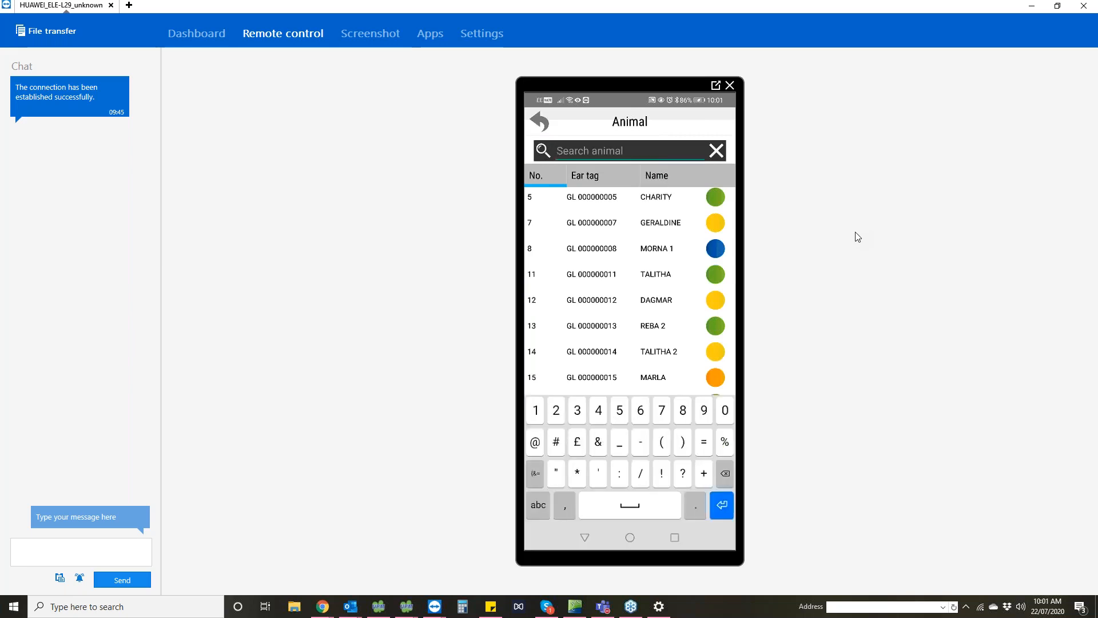
{"action": "type", "text": "24"}
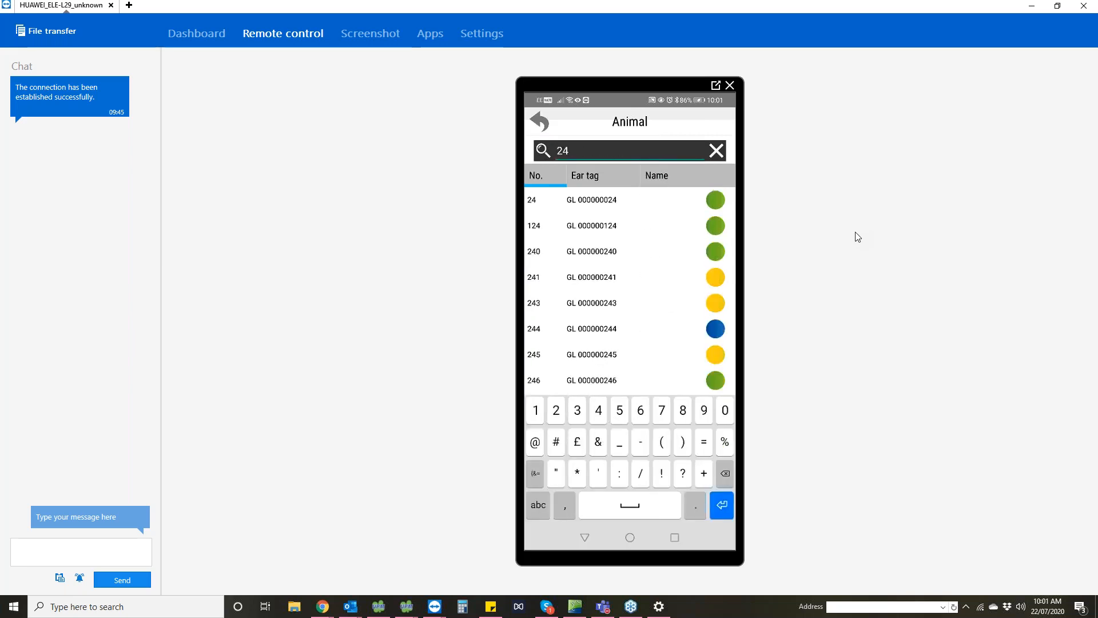
{"action": "left_click", "coordinate": [591, 199]}
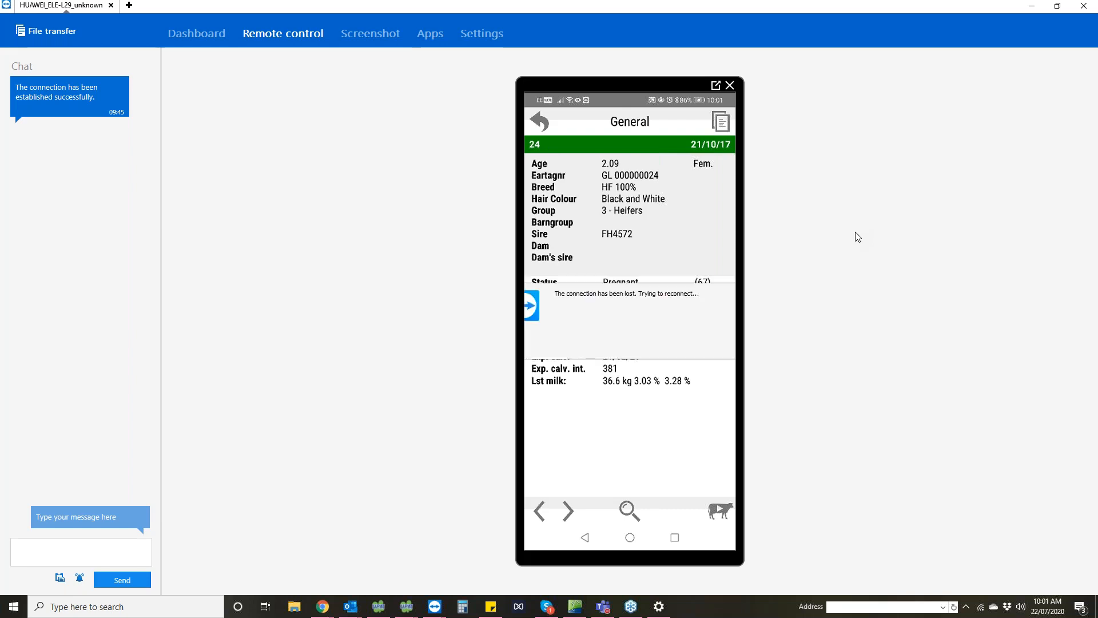
Step: Open animal 24's Reproduction view, page to lactation 0, then back to Current
{"action": "left_click", "coordinate": [720, 510]}
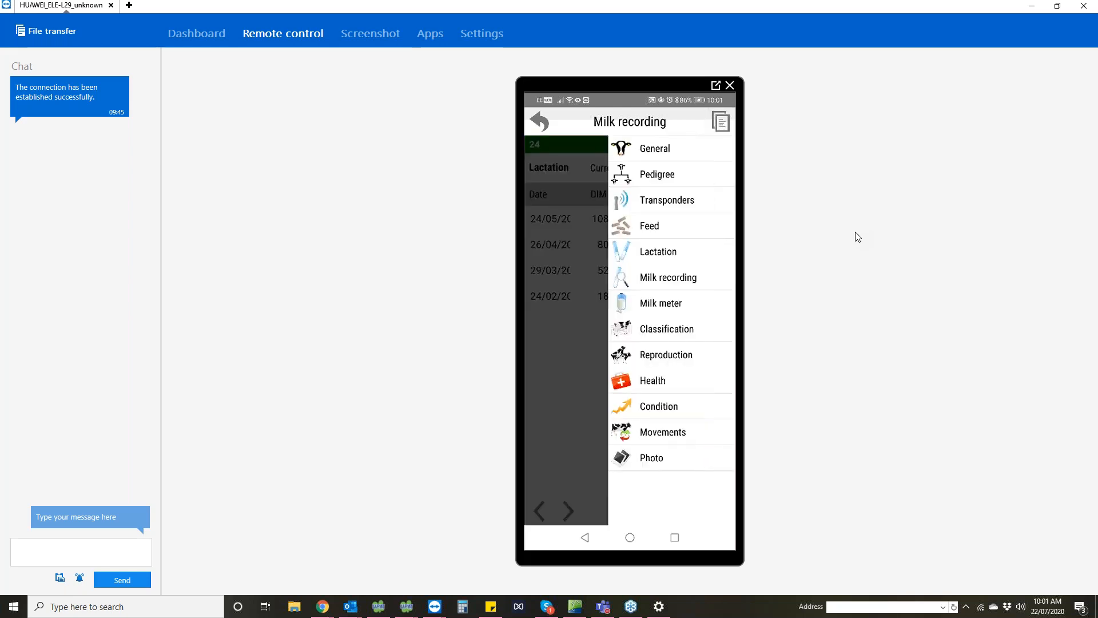
{"action": "left_click", "coordinate": [666, 354]}
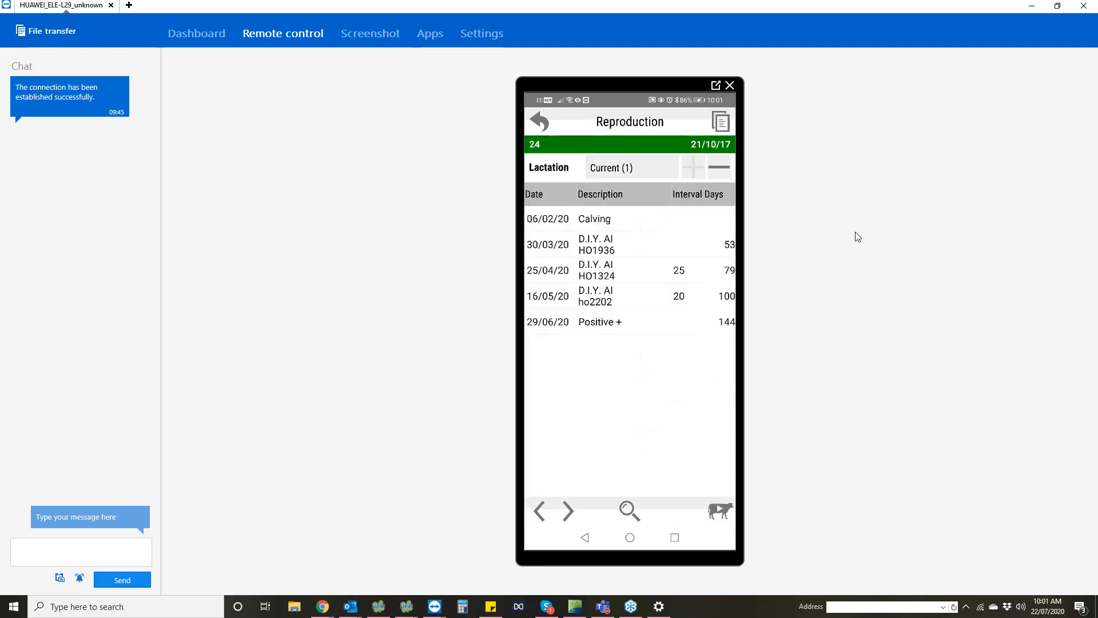
{"action": "left_click", "coordinate": [723, 168]}
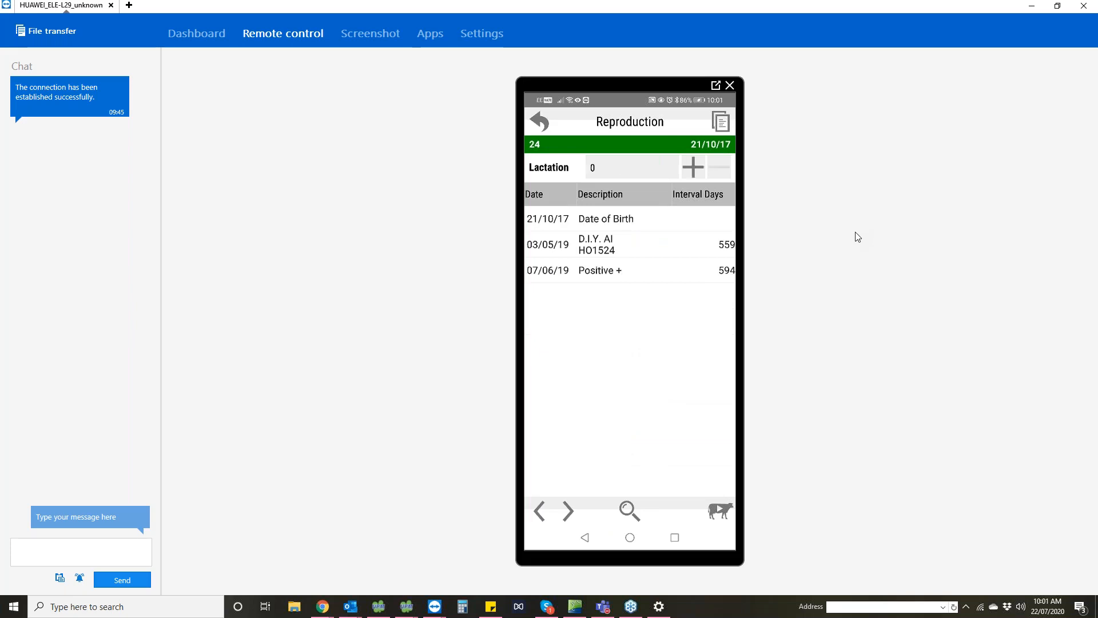
{"action": "left_click", "coordinate": [692, 167]}
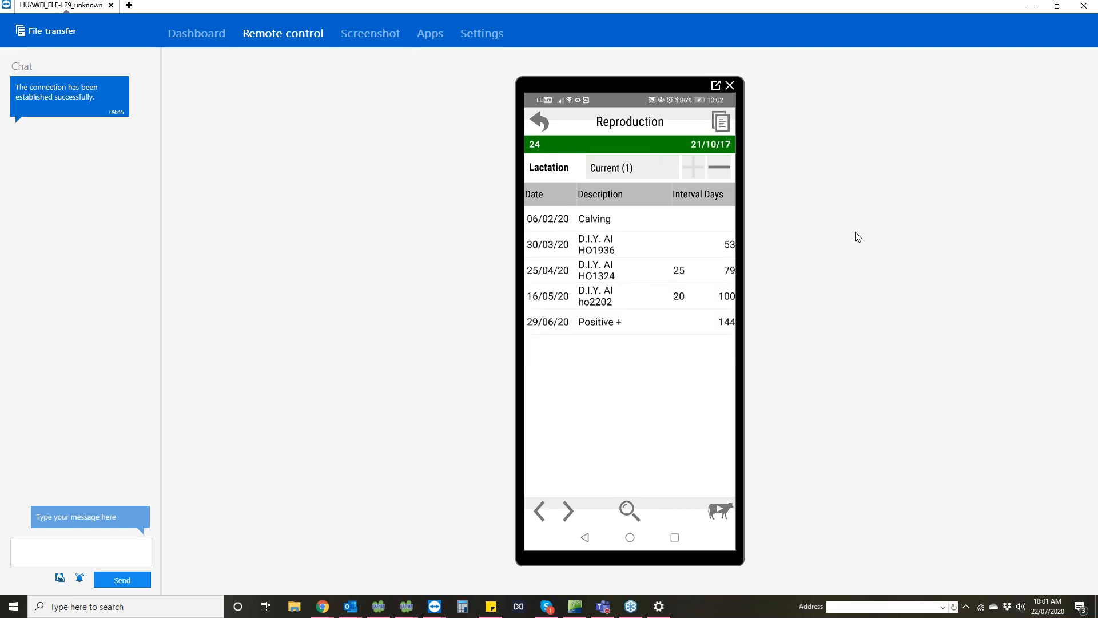
{"action": "left_click", "coordinate": [721, 122]}
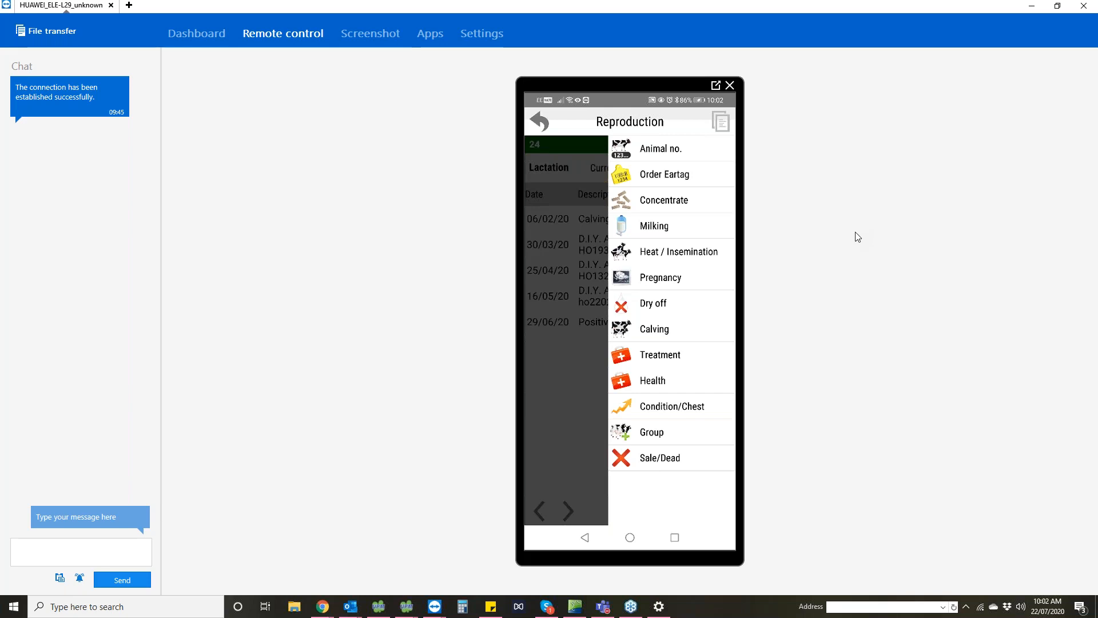
{"action": "left_click", "coordinate": [652, 380]}
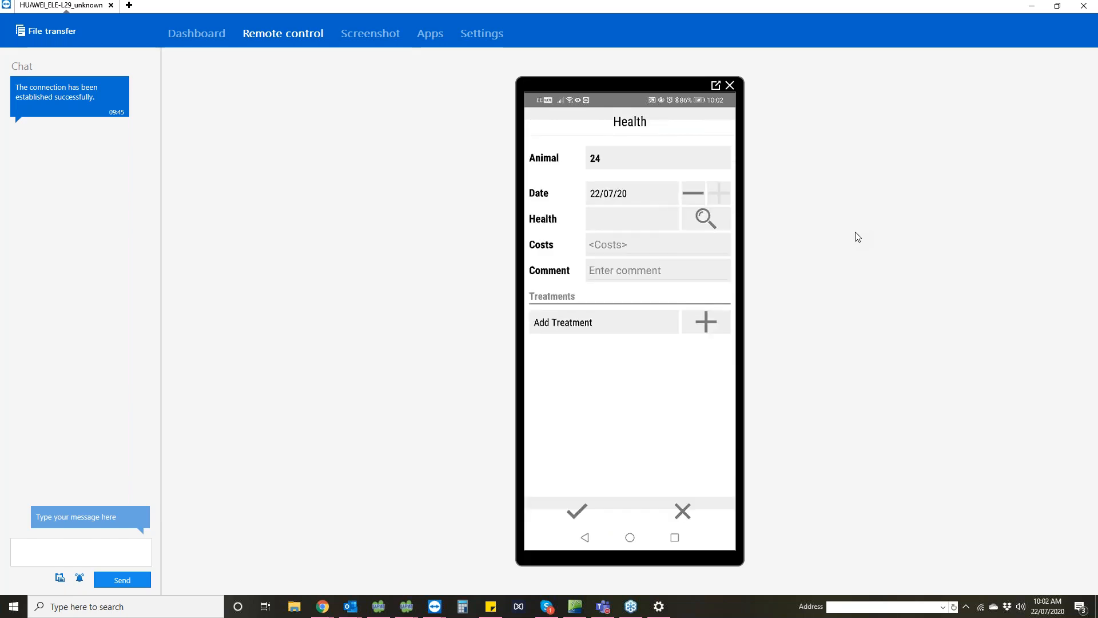
{"action": "left_click", "coordinate": [704, 218]}
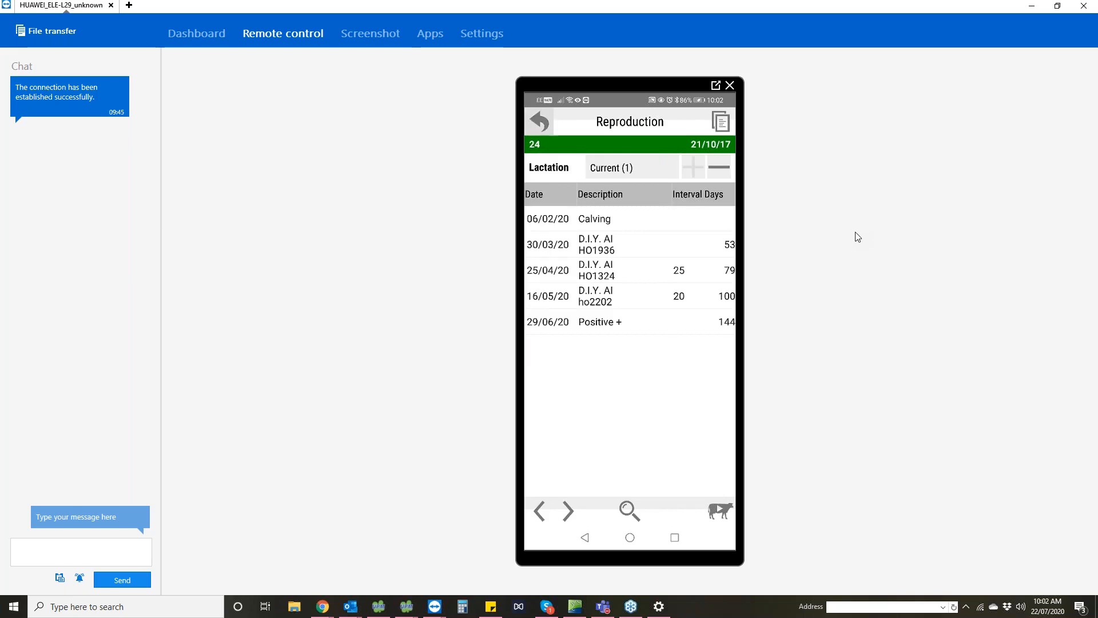
Step: Start a Dry off Batch Entry without adding animals, then return home
{"action": "left_click", "coordinate": [540, 121]}
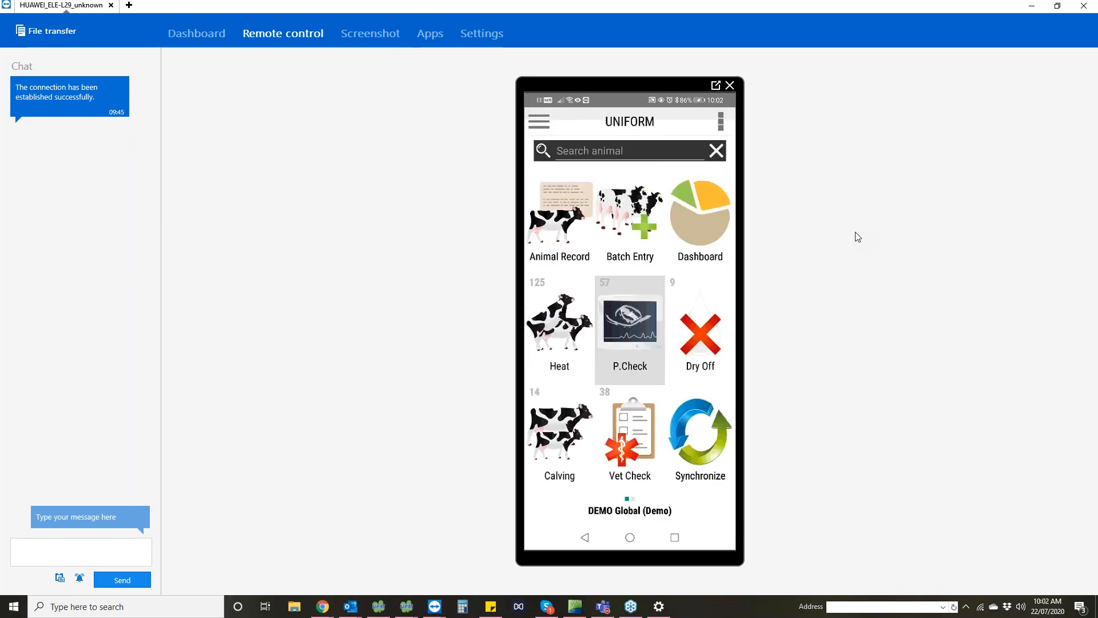
{"action": "left_click", "coordinate": [629, 218]}
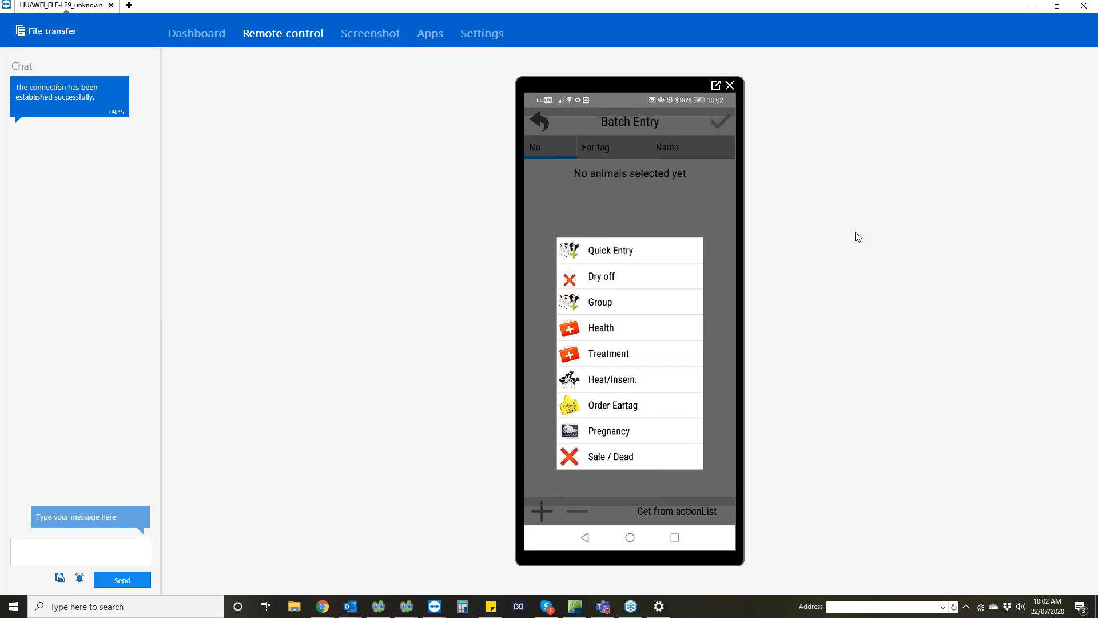
{"action": "left_click", "coordinate": [601, 276]}
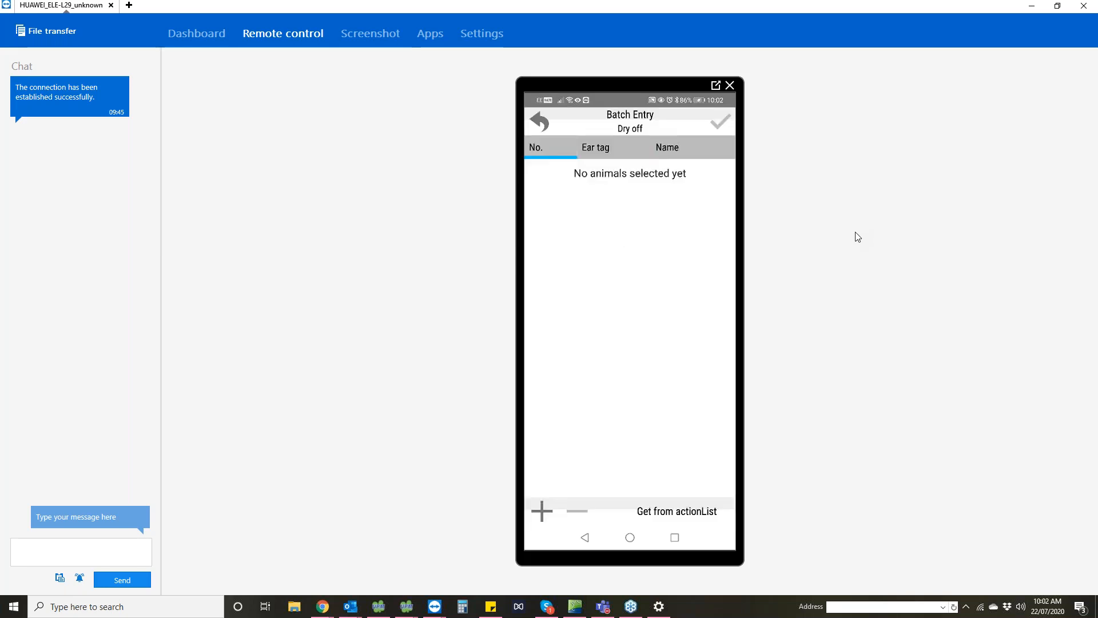
{"action": "left_click", "coordinate": [542, 511]}
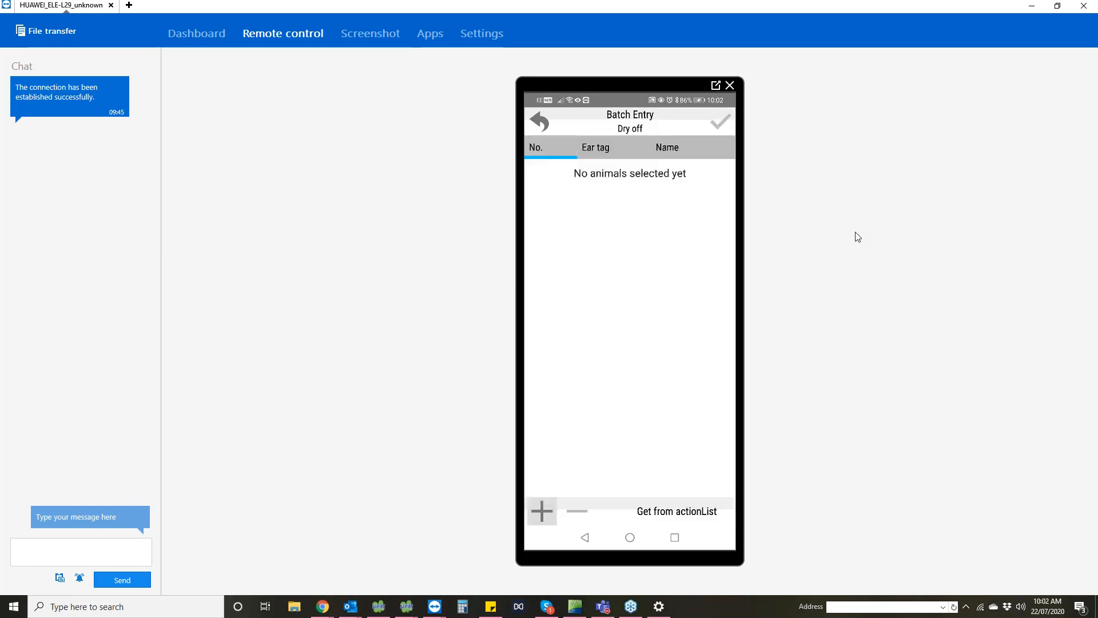
{"action": "left_click", "coordinate": [540, 511]}
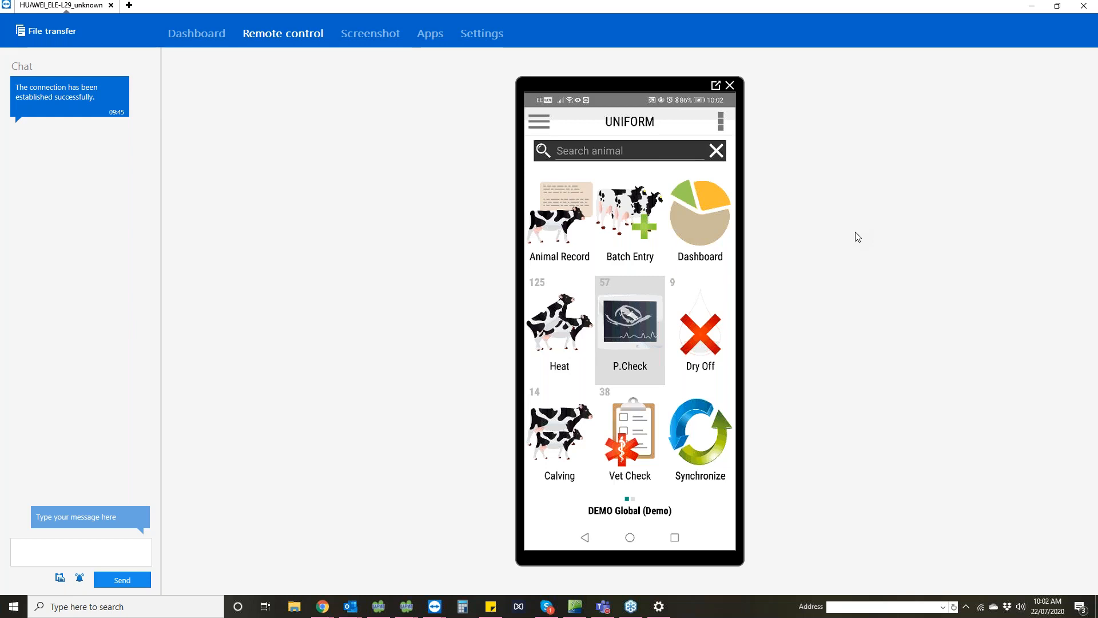
Step: Tick cows 189, 460 and 287 in the Dry Off list and confirm them
{"action": "left_click", "coordinate": [699, 333]}
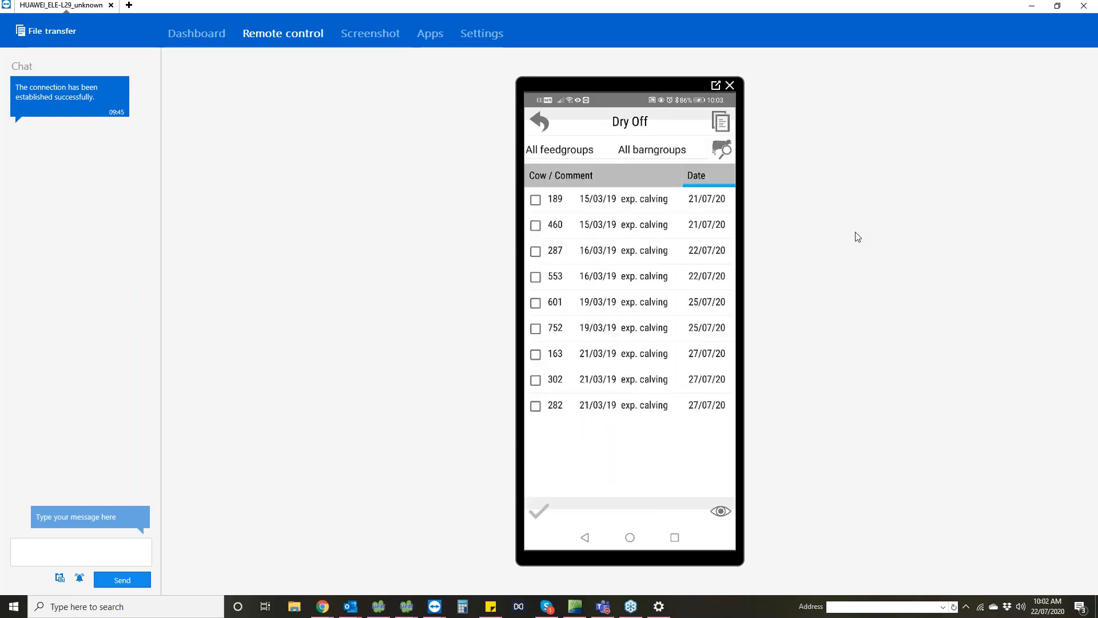
{"action": "left_click", "coordinate": [536, 199]}
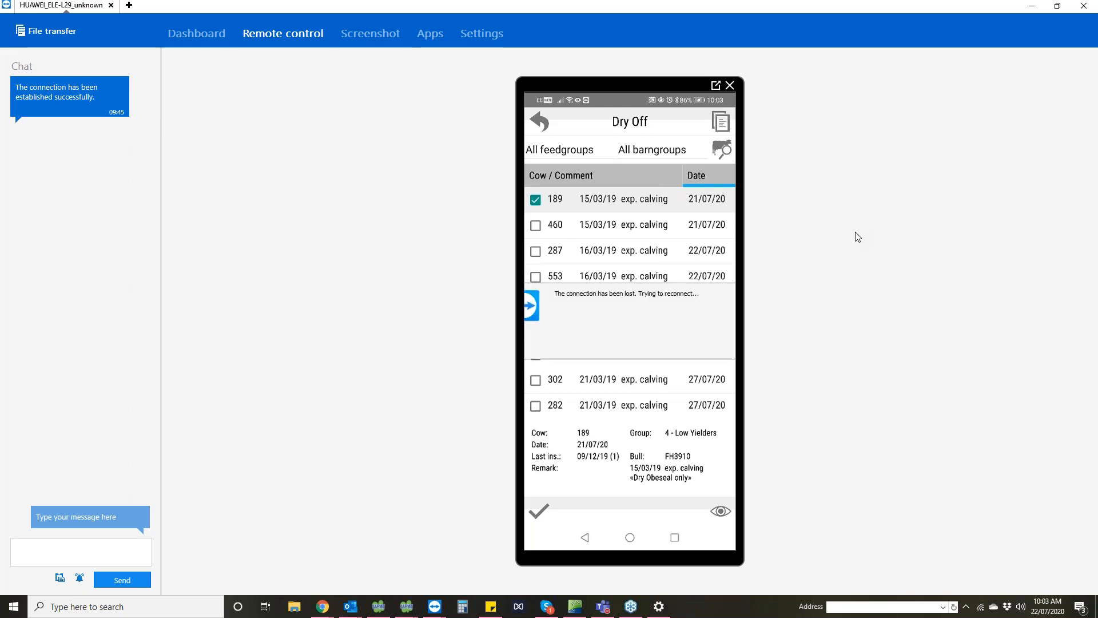
{"action": "left_click", "coordinate": [536, 224]}
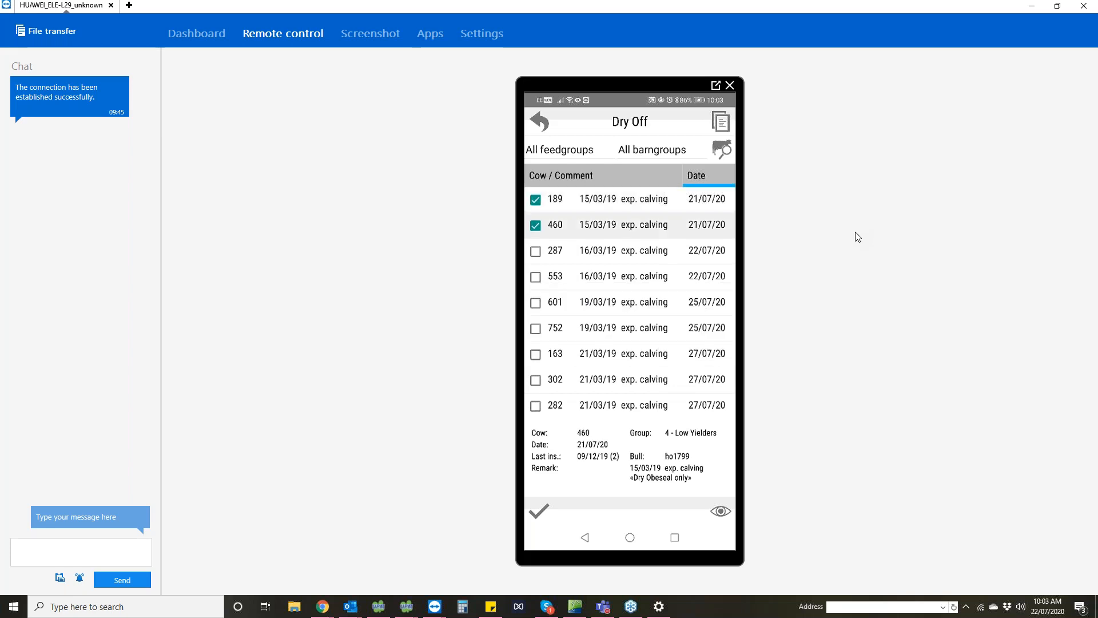
{"action": "left_click", "coordinate": [536, 251]}
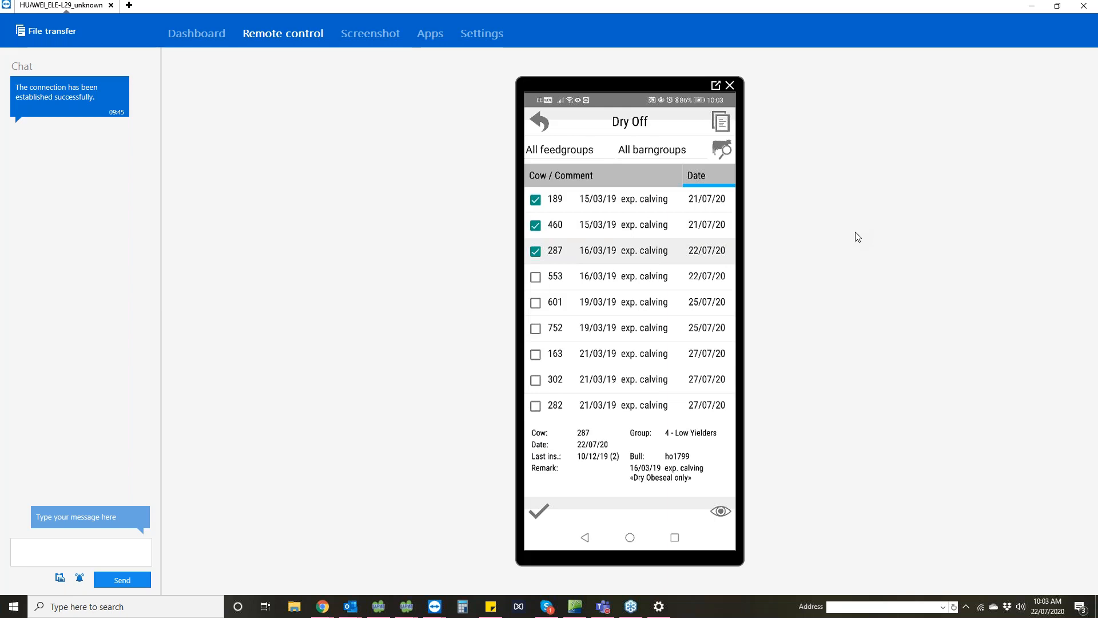
{"action": "left_click", "coordinate": [539, 510]}
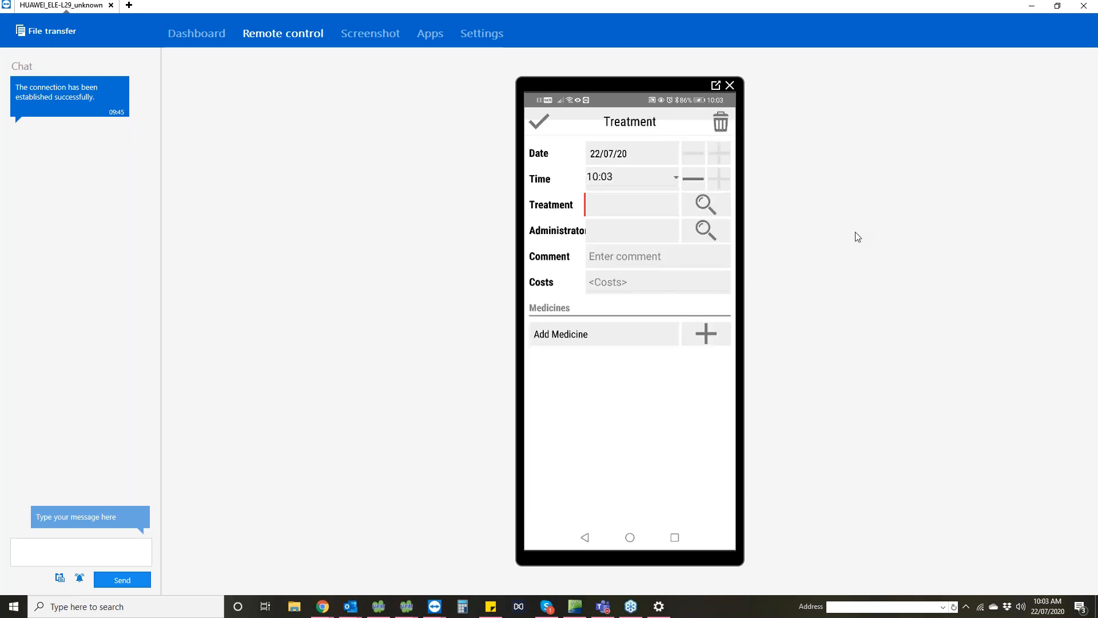
Step: Record treatment 'Dry Cow Therapy' with non-stock medicine Orbaseal and save
{"action": "type", "text": "Dry Cow Therapy"}
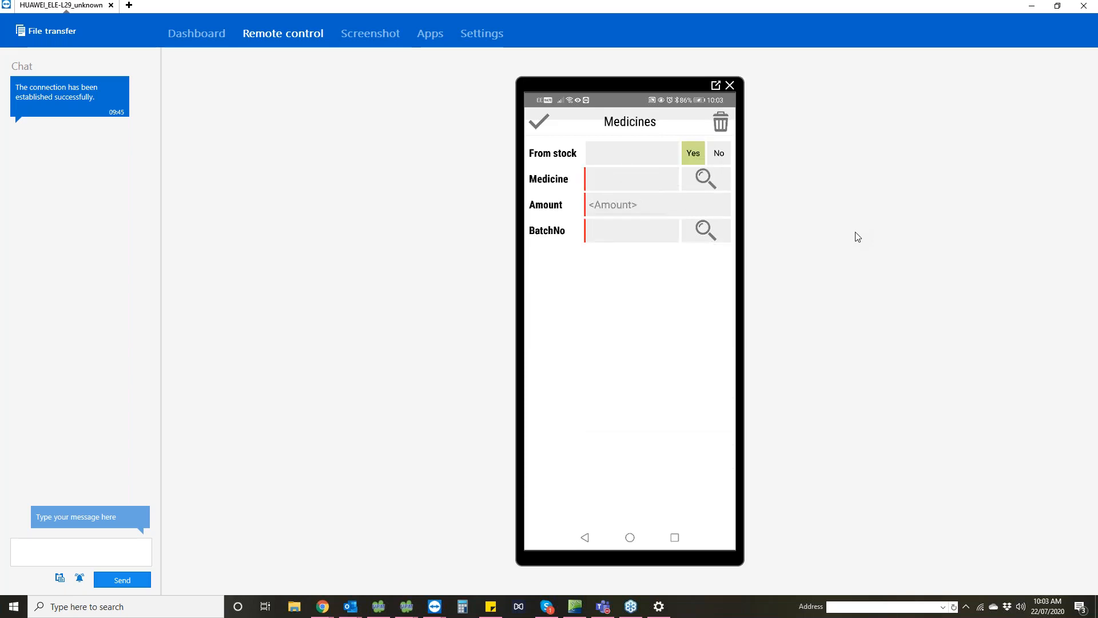
{"action": "left_click", "coordinate": [718, 153]}
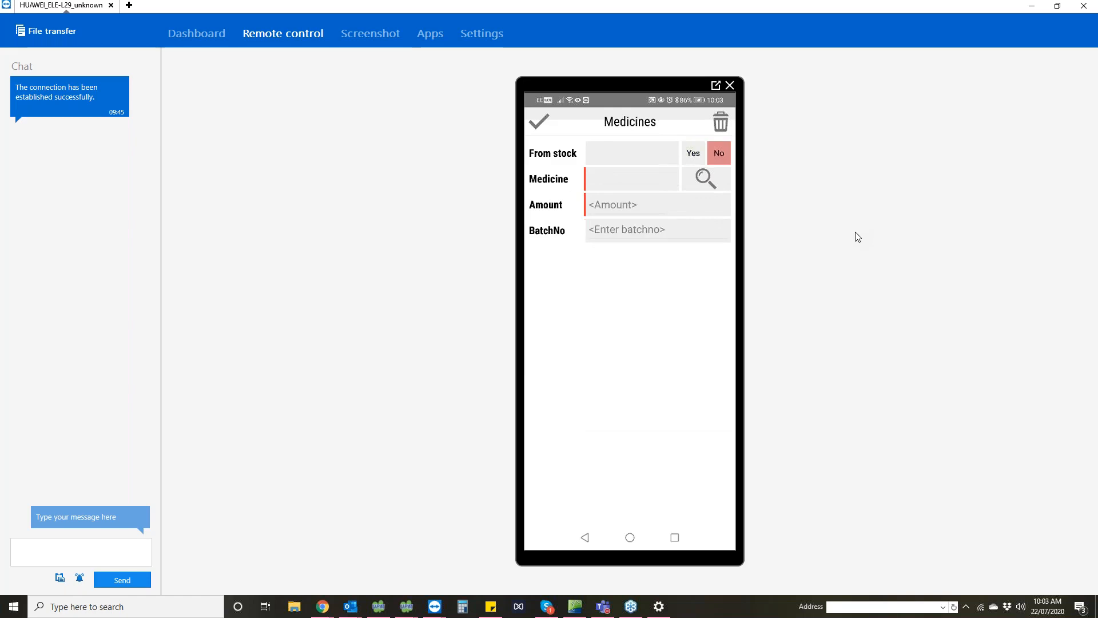
{"action": "left_click", "coordinate": [705, 179]}
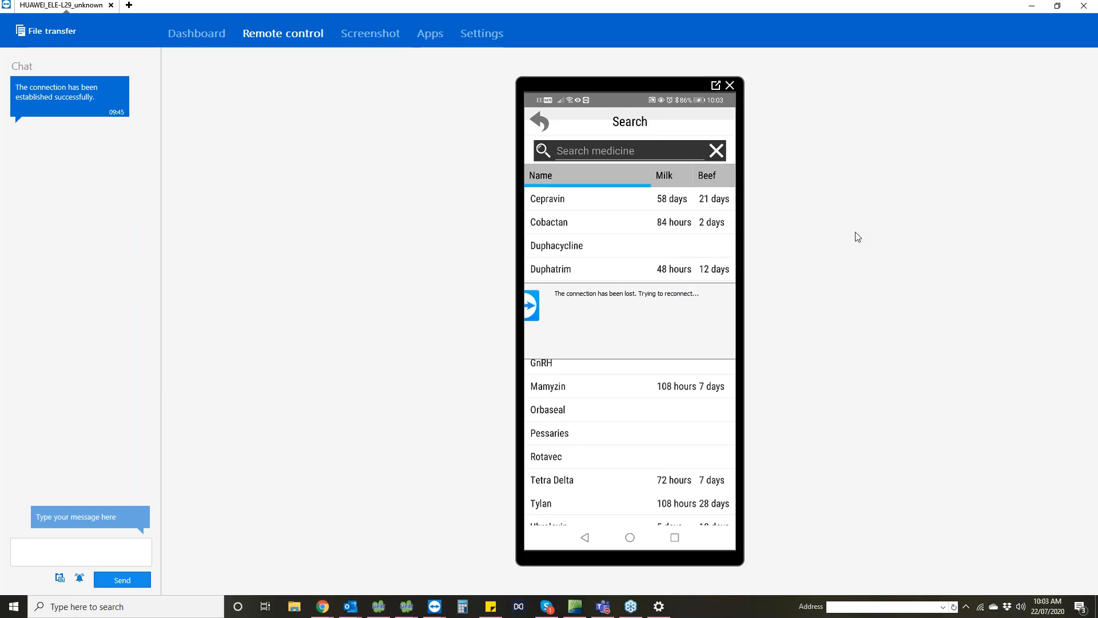
{"action": "left_click", "coordinate": [547, 409]}
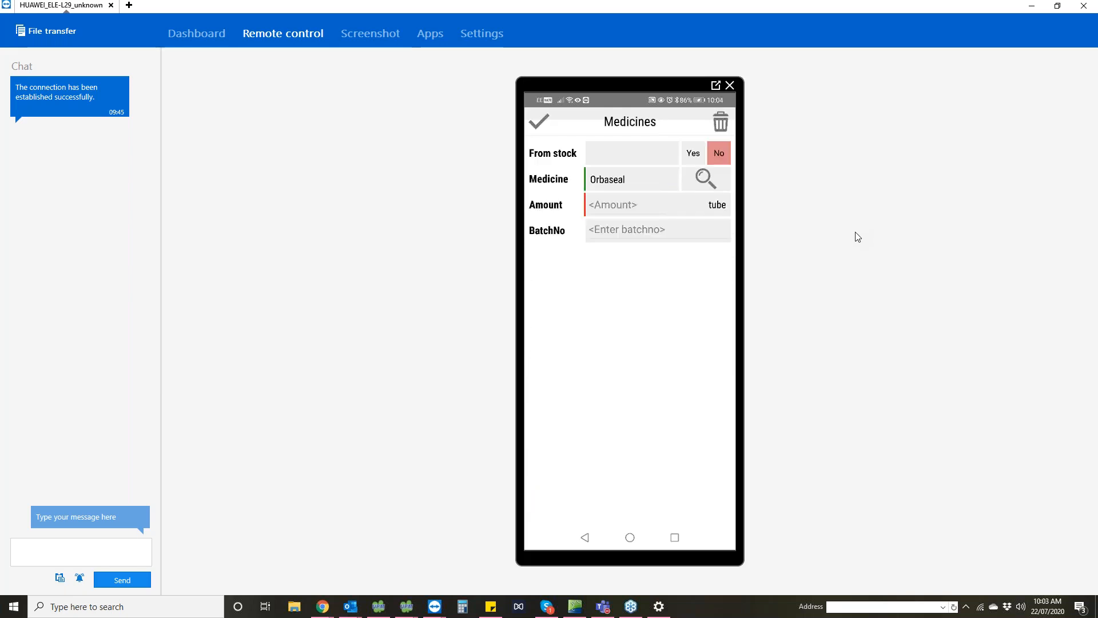
{"action": "left_click", "coordinate": [623, 204]}
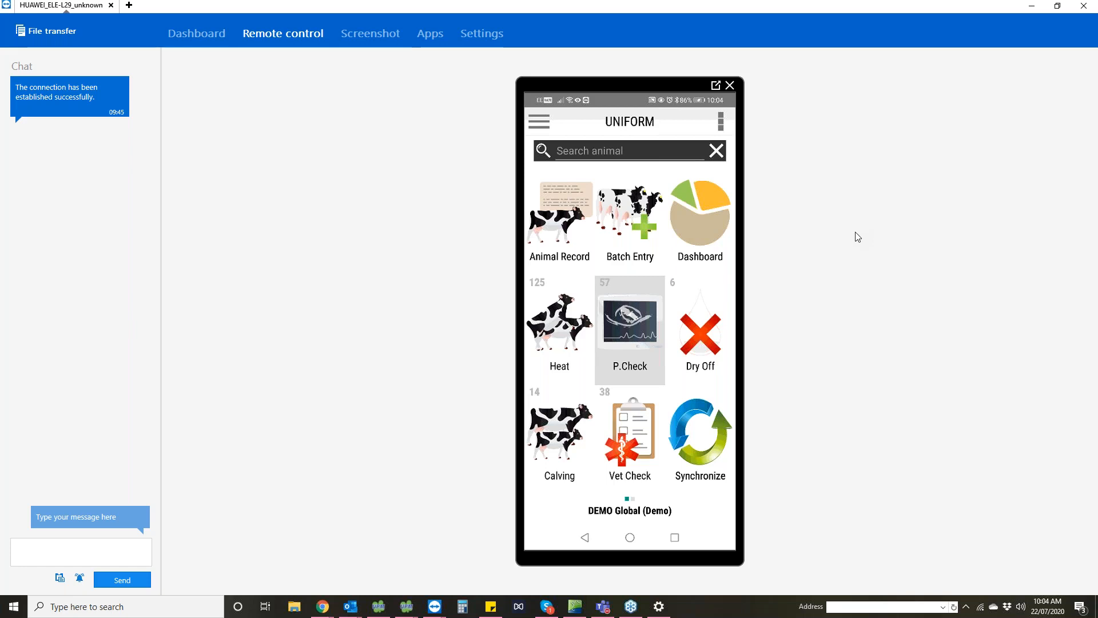
Step: Edit cow 116's D.I.Y. registration to 21/07/20 with bull FH2857 and save
{"action": "left_click", "coordinate": [538, 122]}
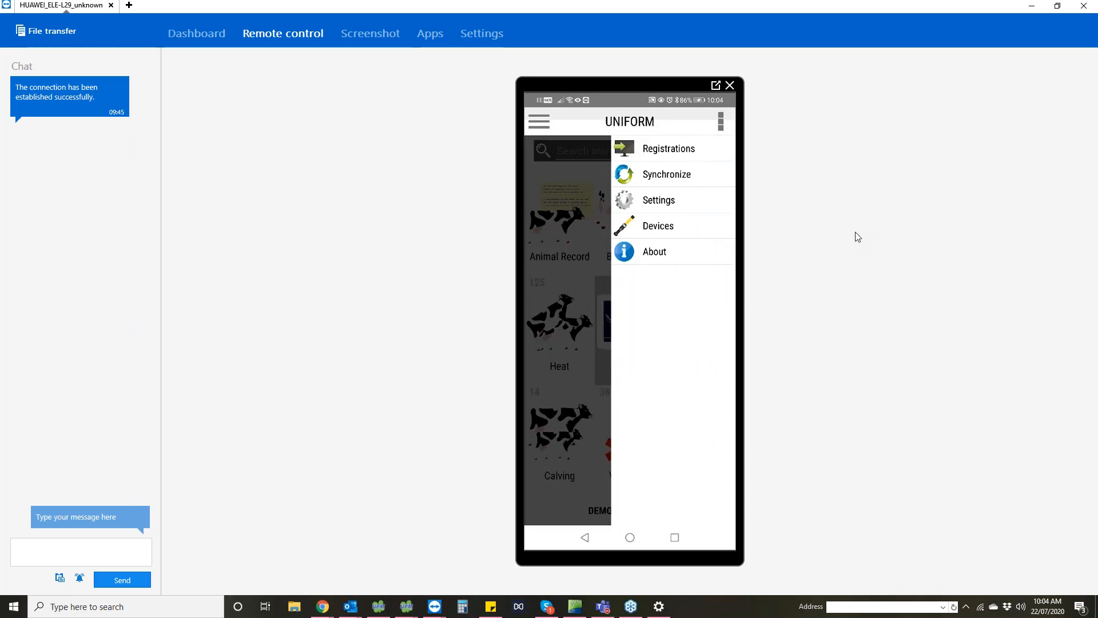
{"action": "left_click", "coordinate": [668, 149]}
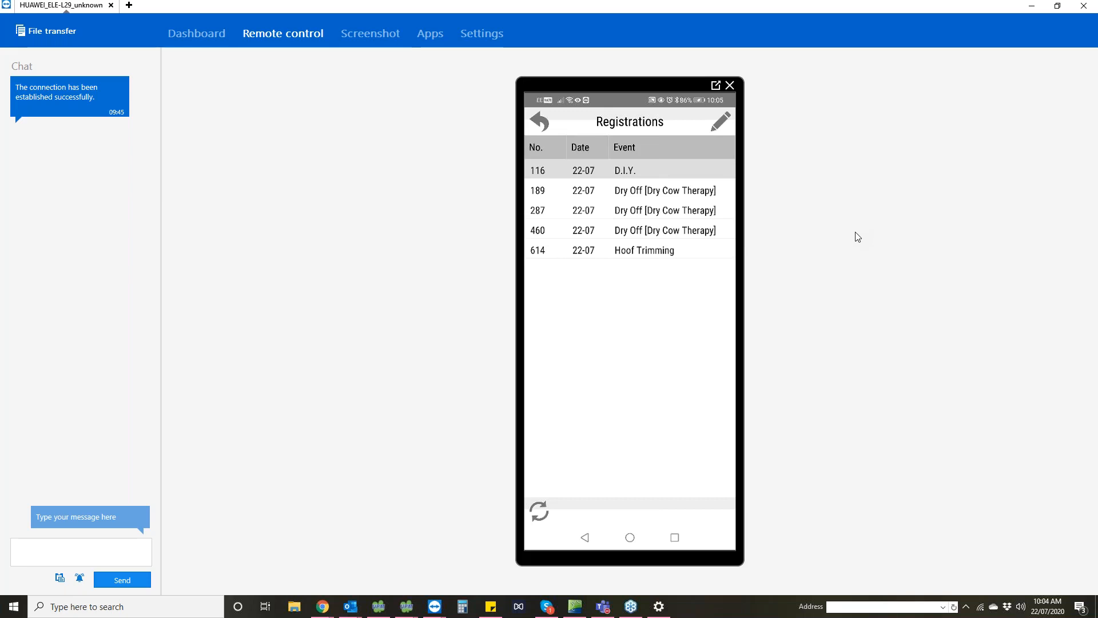
{"action": "left_click", "coordinate": [624, 169]}
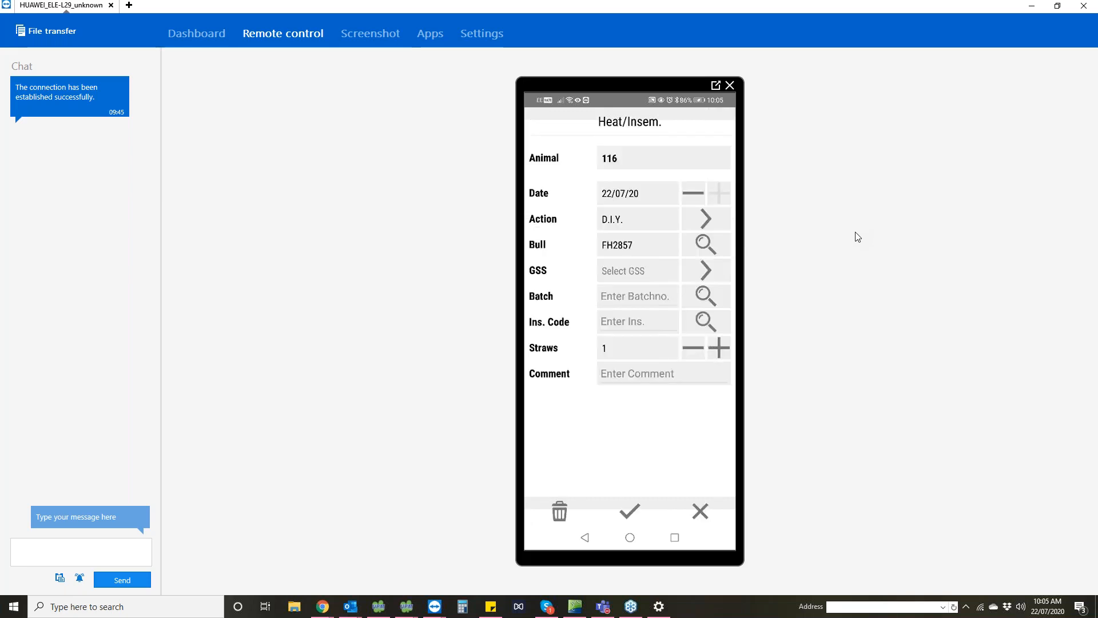
{"action": "left_click", "coordinate": [692, 193]}
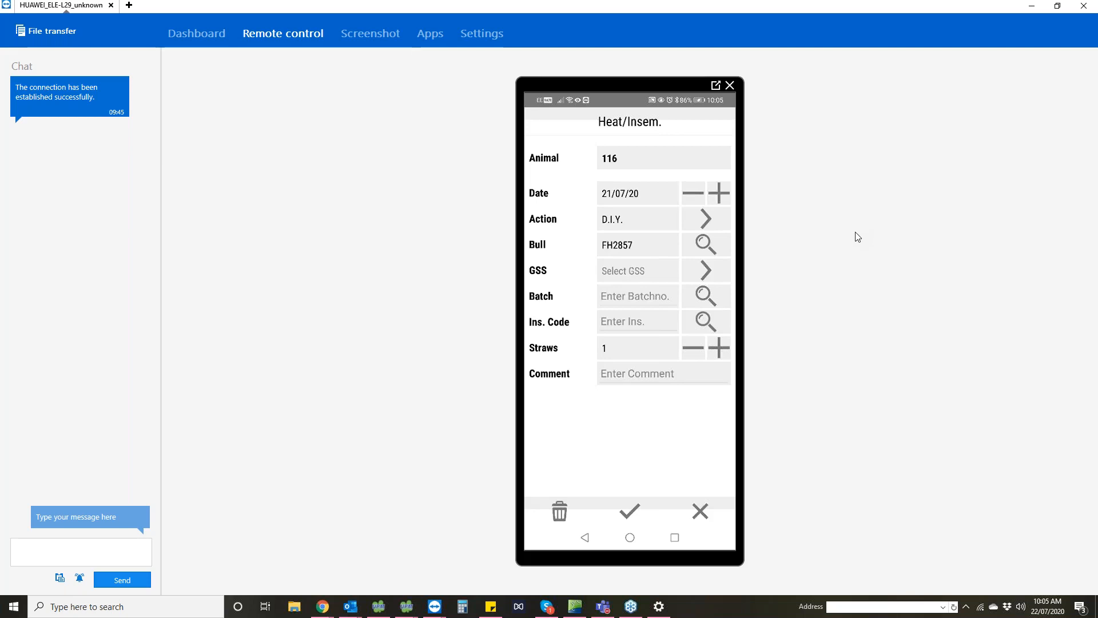
{"action": "left_click", "coordinate": [706, 244]}
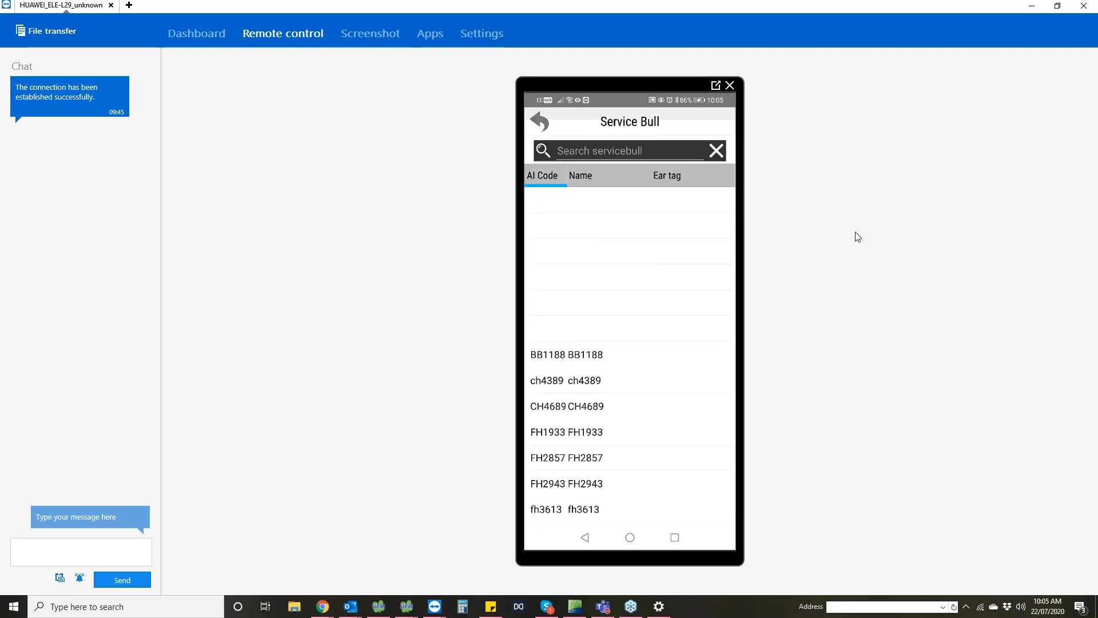
{"action": "left_click", "coordinate": [566, 457]}
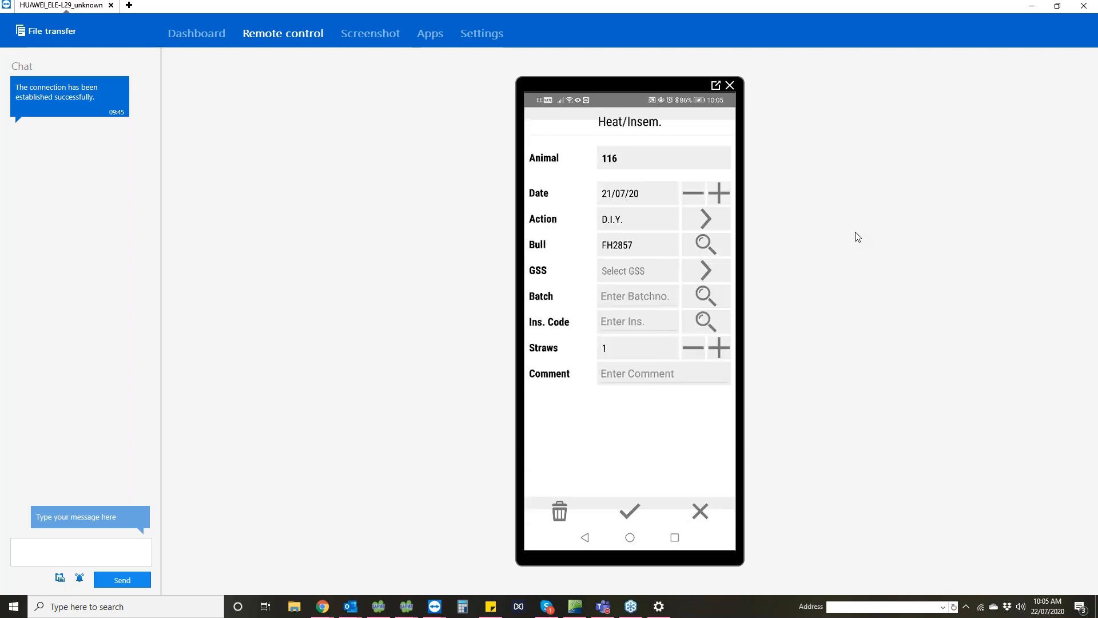
{"action": "left_click", "coordinate": [627, 509]}
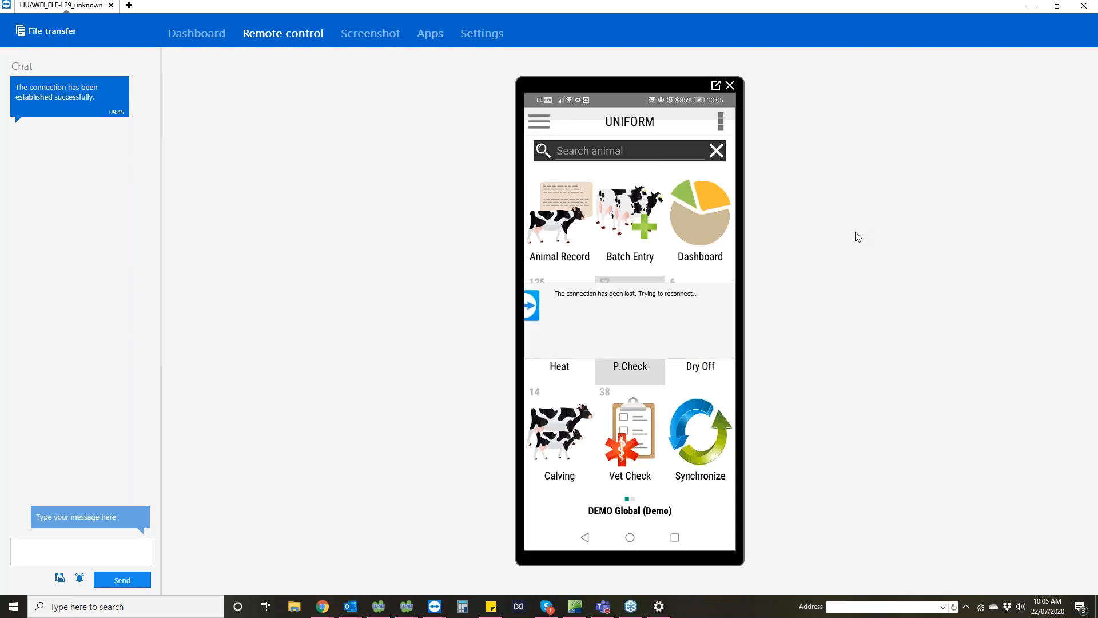
{"action": "left_click", "coordinate": [539, 122]}
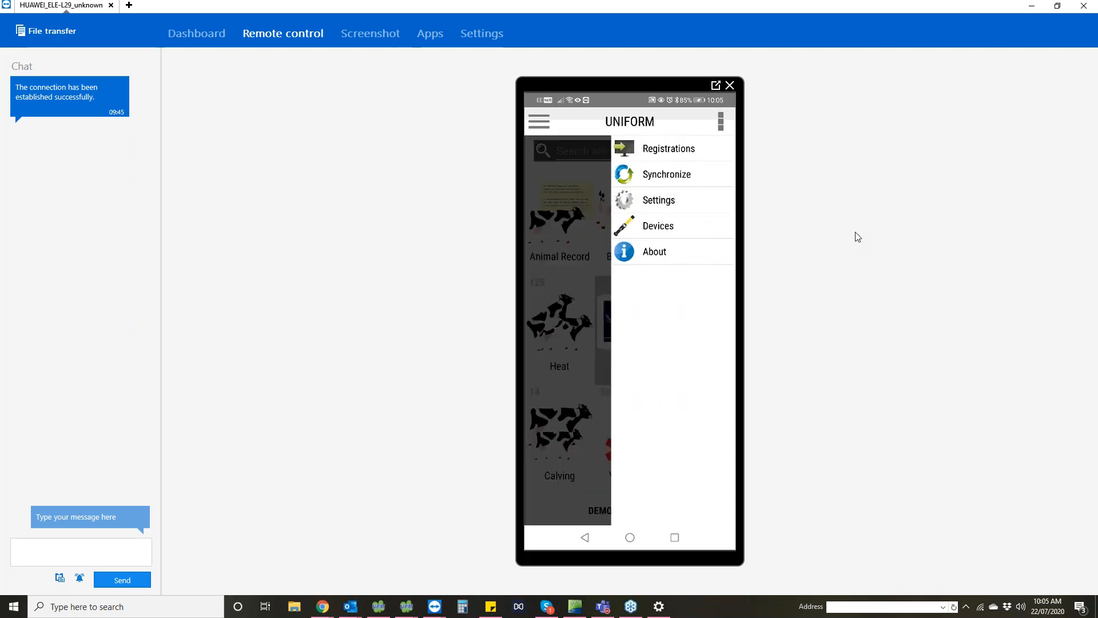
{"action": "left_click", "coordinate": [657, 200]}
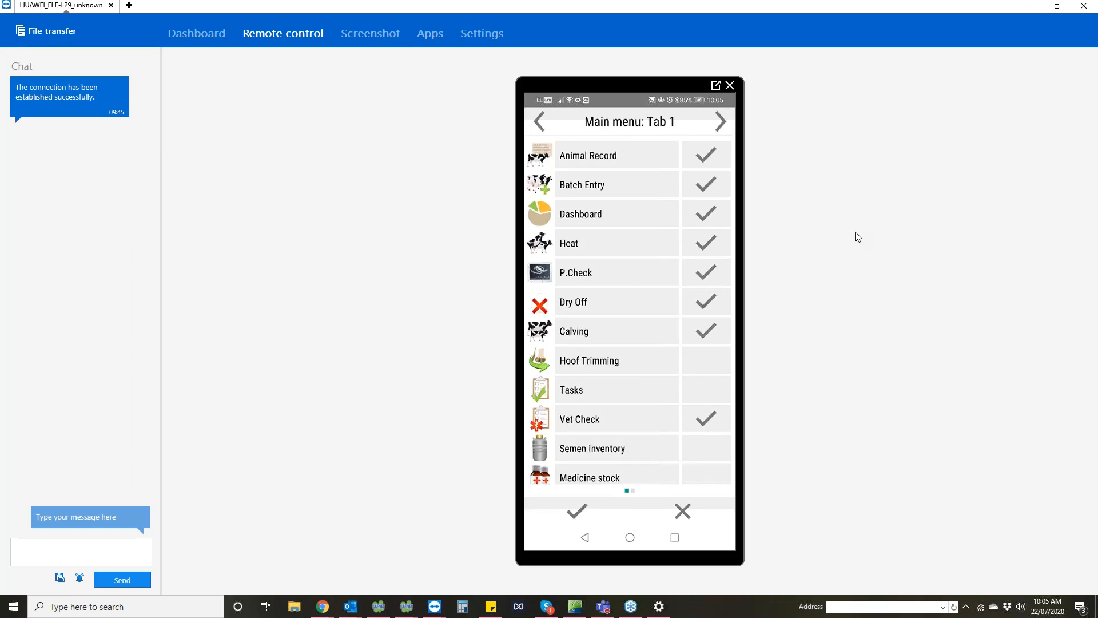
{"action": "scroll", "scroll_direction": "down", "scroll_amount": 3}
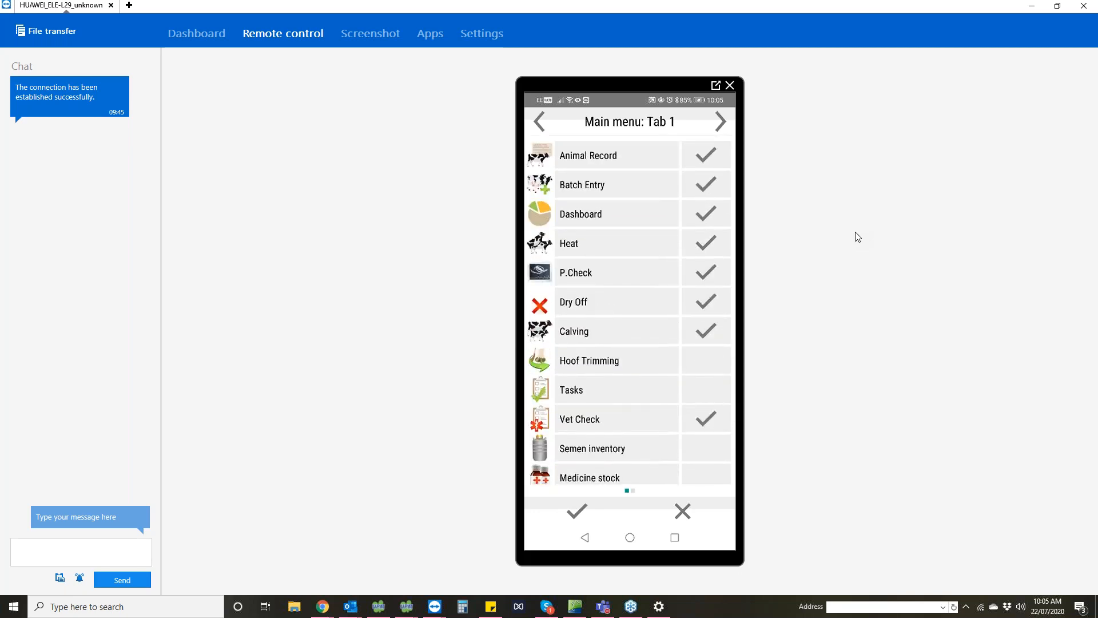
{"action": "left_click", "coordinate": [720, 122]}
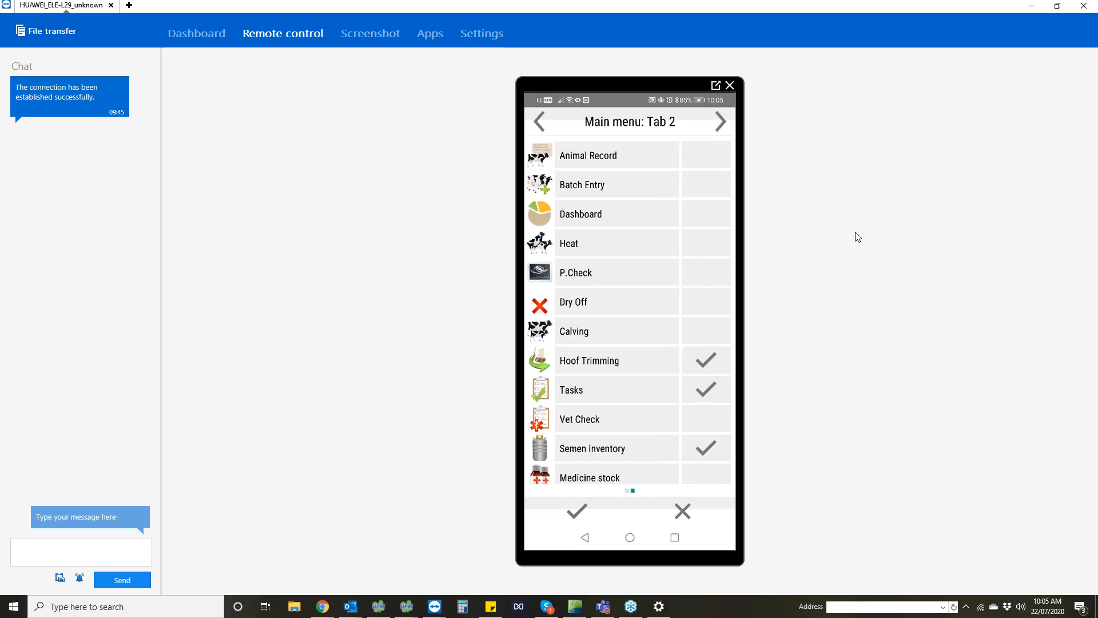
{"action": "scroll", "scroll_direction": "down", "scroll_amount": 3}
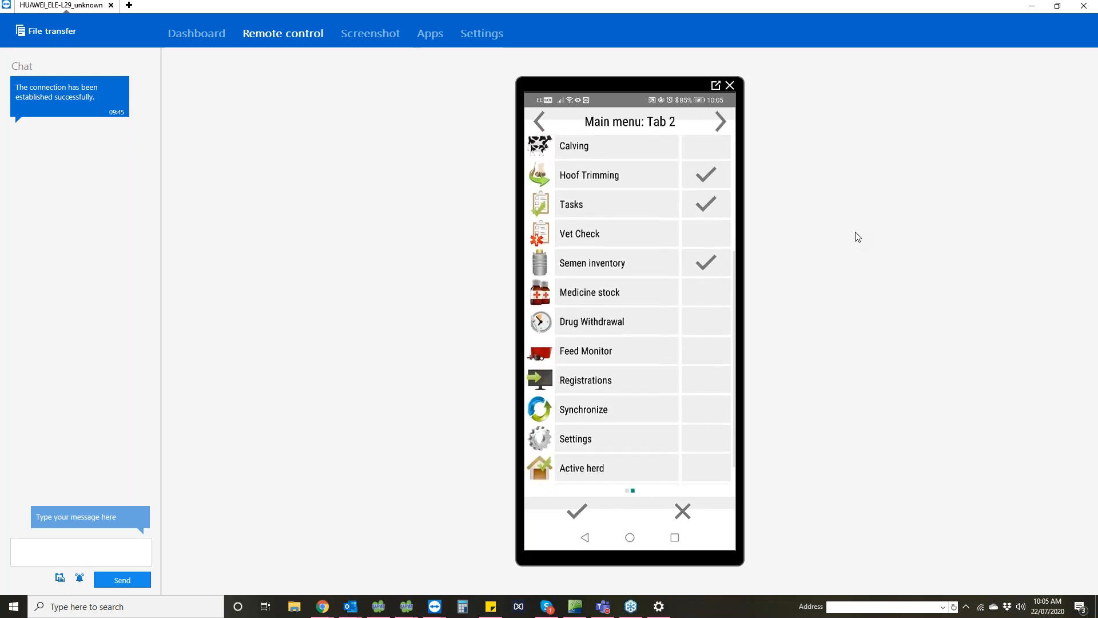
{"action": "scroll", "scroll_direction": "down", "scroll_amount": 3}
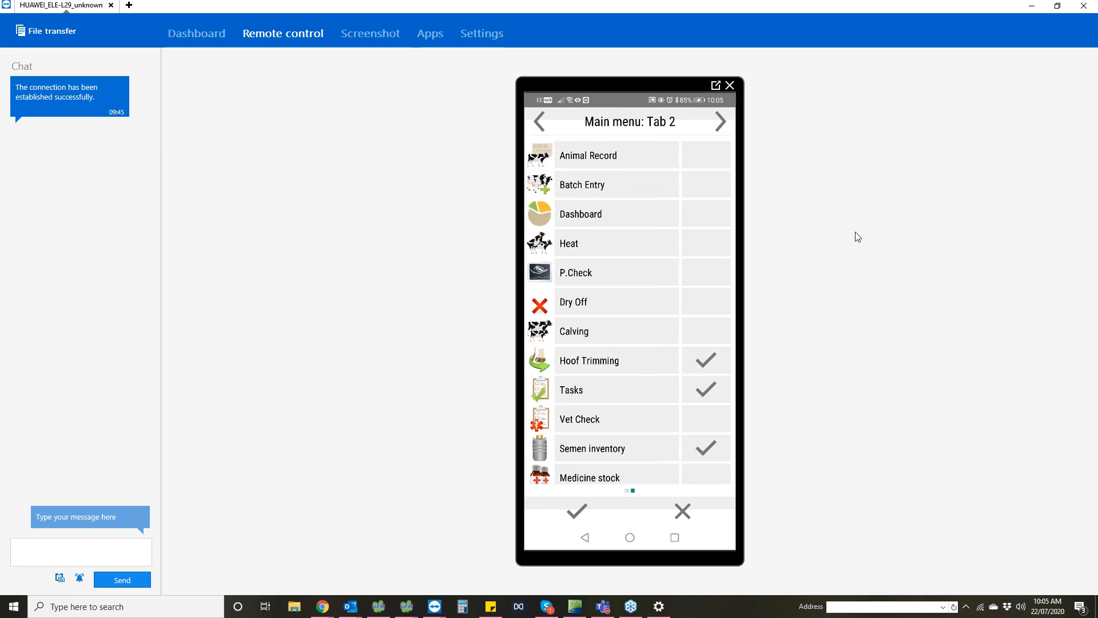
{"action": "left_click", "coordinate": [540, 122]}
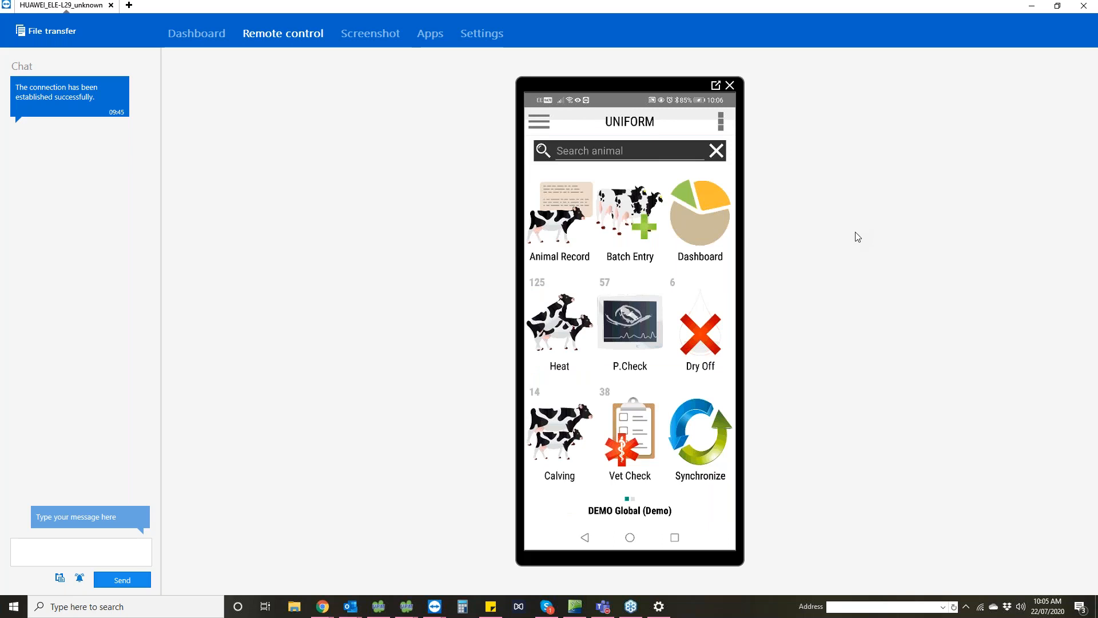
Step: On home tab 2, open Hoof Trimming and record a cow's trimming
{"action": "scroll", "scroll_direction": "left", "scroll_amount": 3}
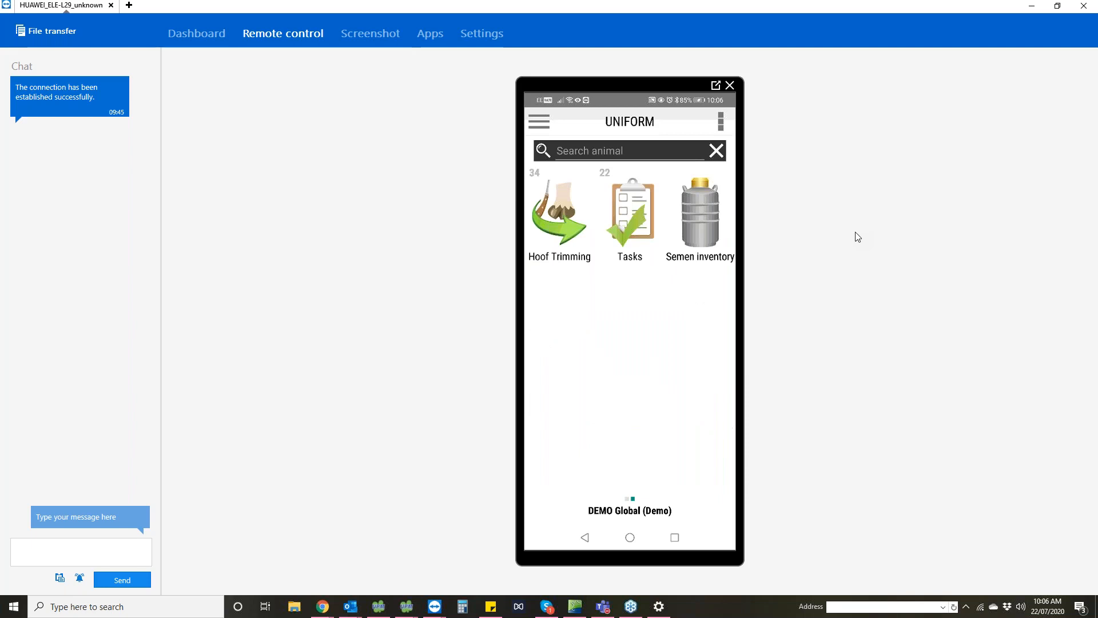
{"action": "left_click", "coordinate": [560, 210]}
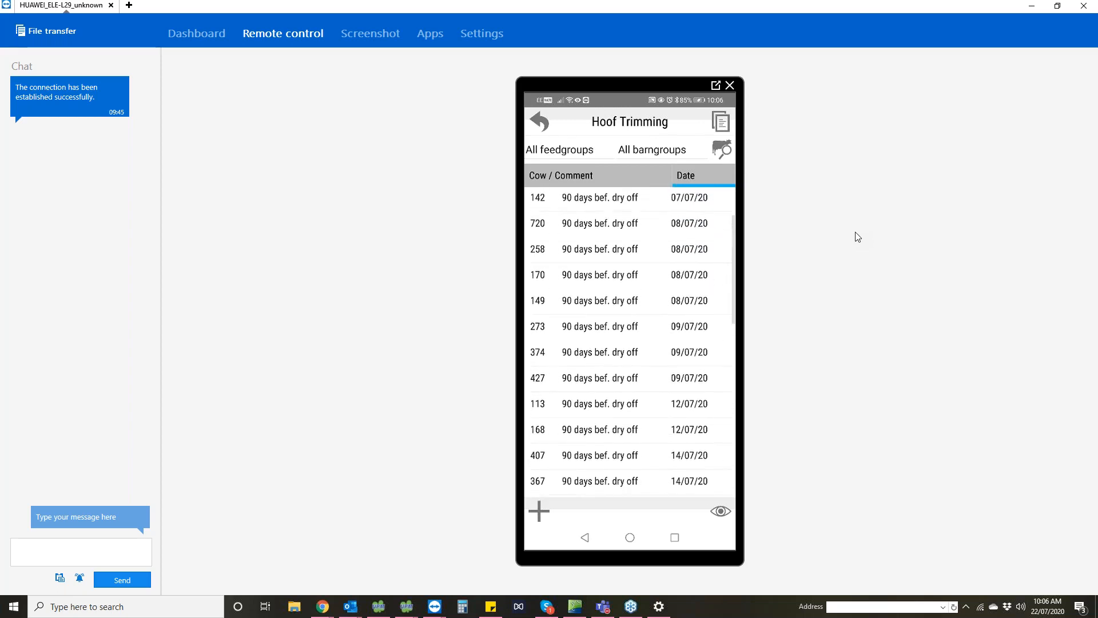
{"action": "left_click", "coordinate": [600, 249]}
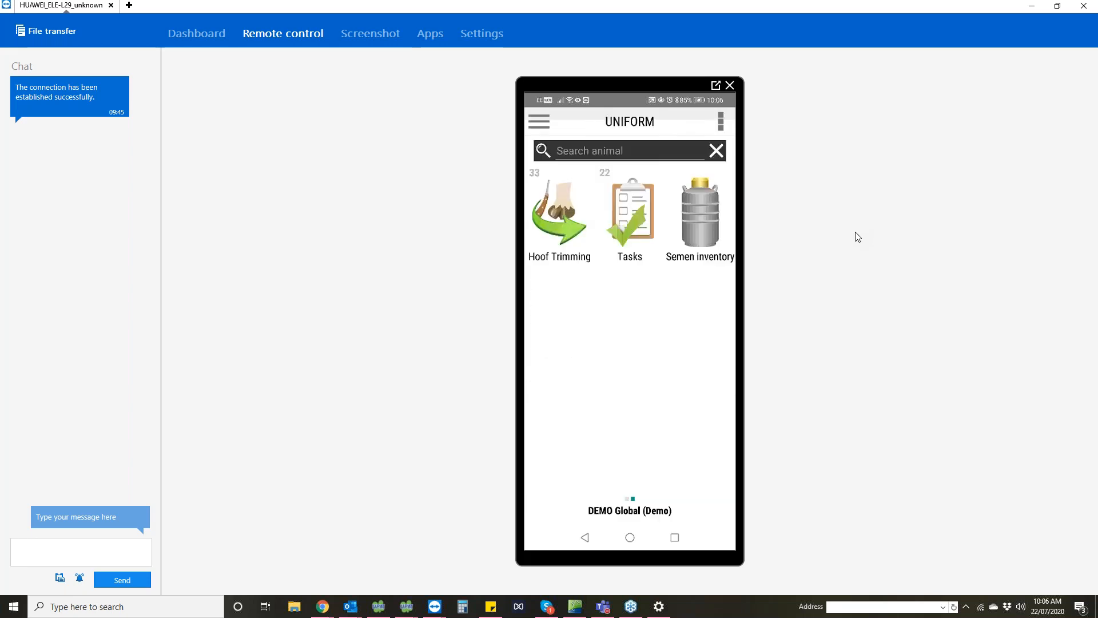
Step: Open cow 61's entry in the Vet Check list, then return home
{"action": "left_click", "coordinate": [539, 121]}
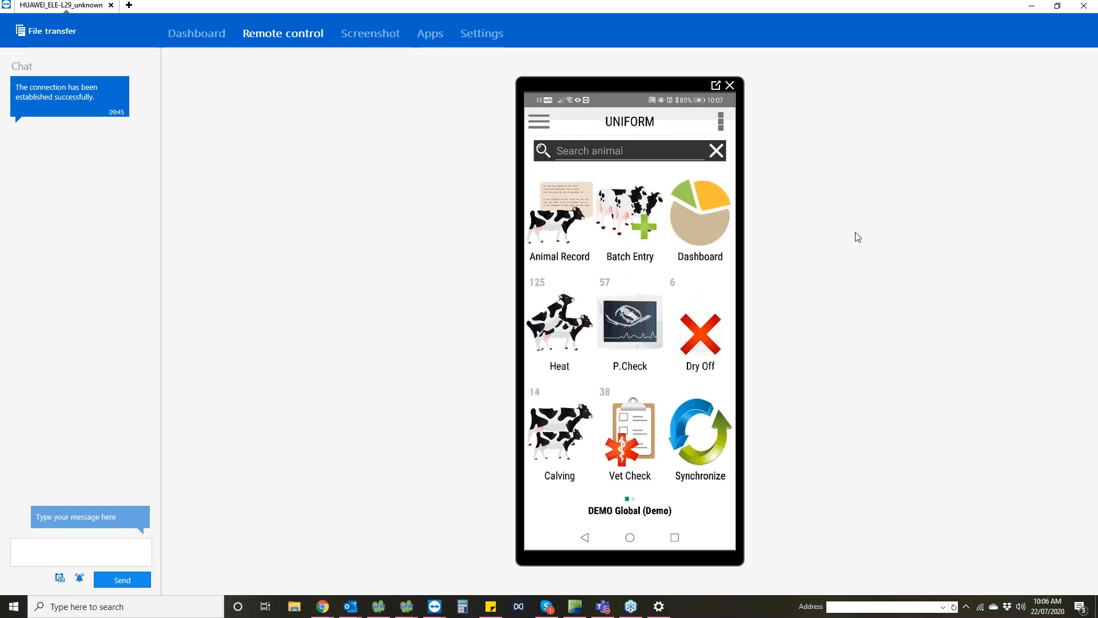
{"action": "left_click", "coordinate": [629, 431]}
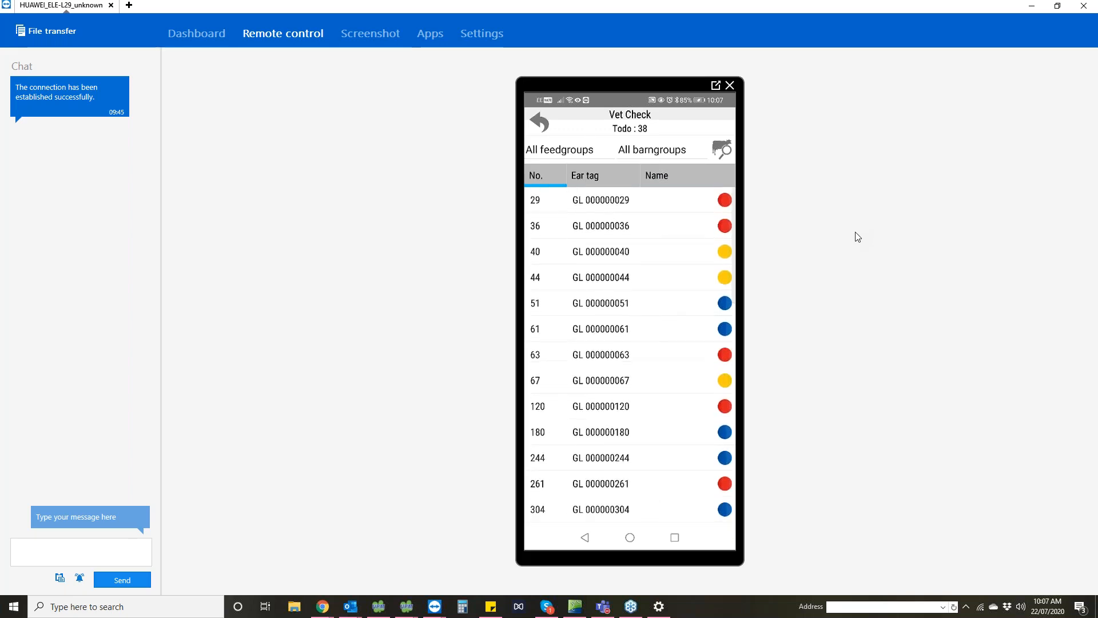
{"action": "left_click", "coordinate": [600, 252]}
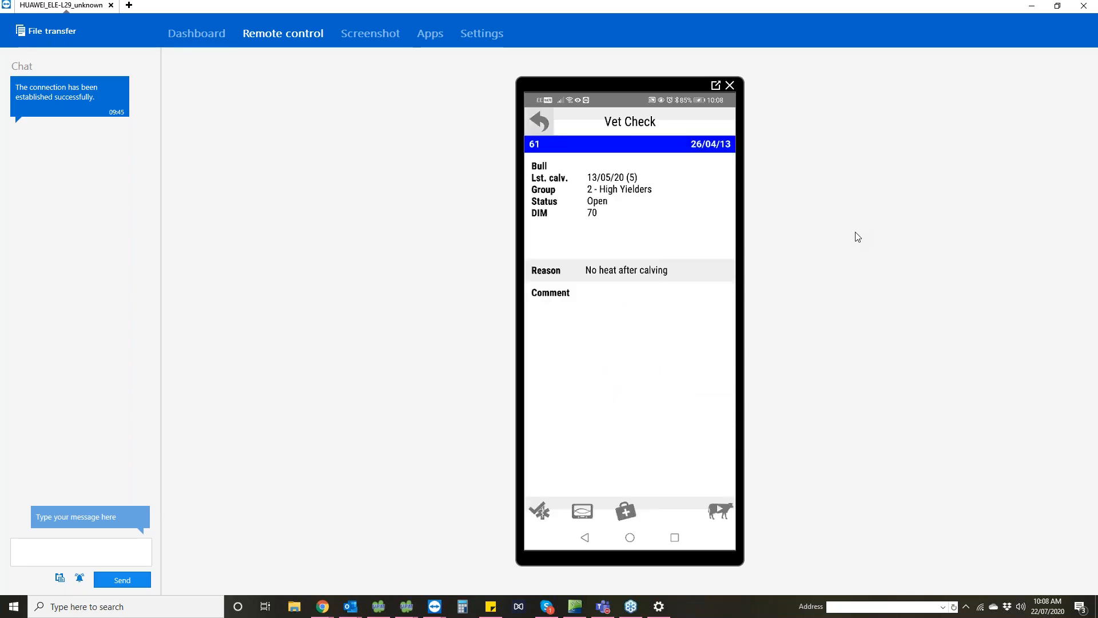
{"action": "left_click", "coordinate": [539, 121]}
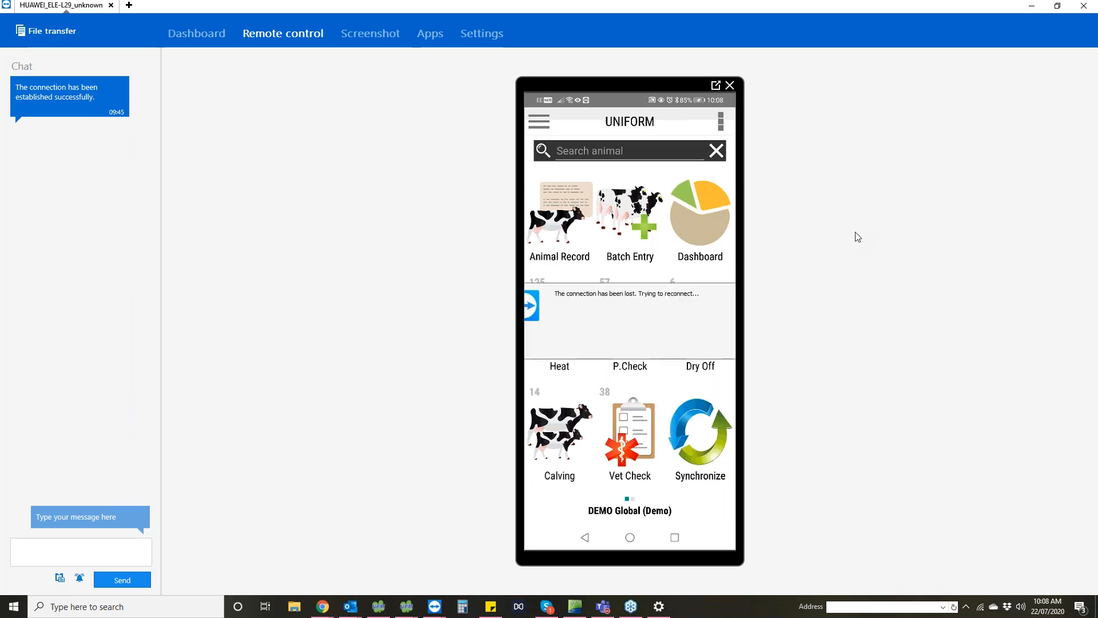
{"action": "left_click", "coordinate": [538, 121]}
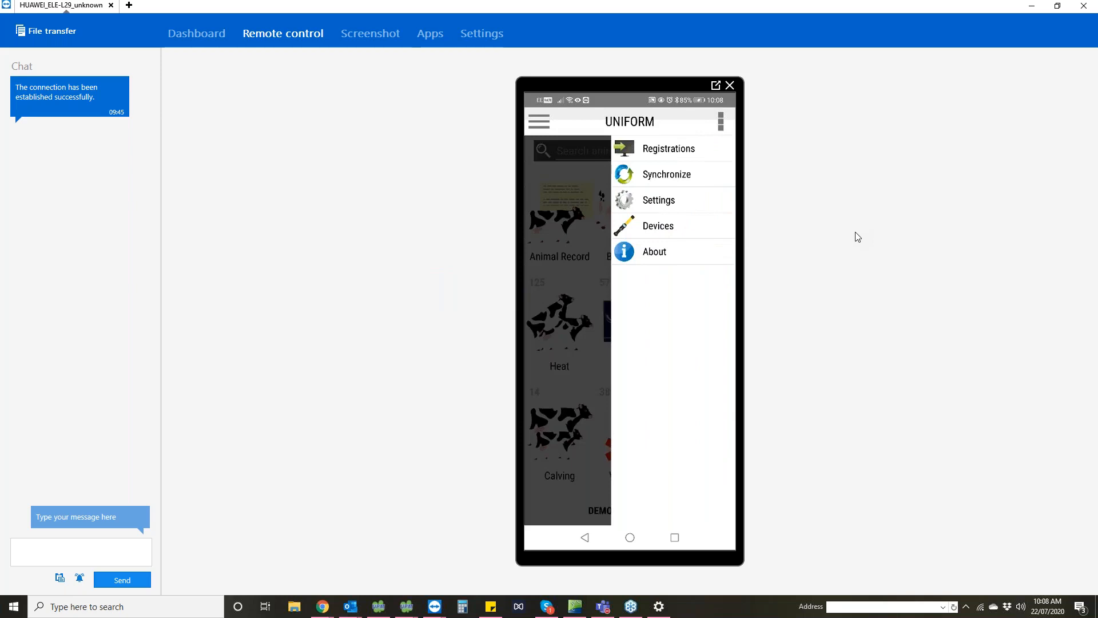
{"action": "left_click", "coordinate": [658, 199]}
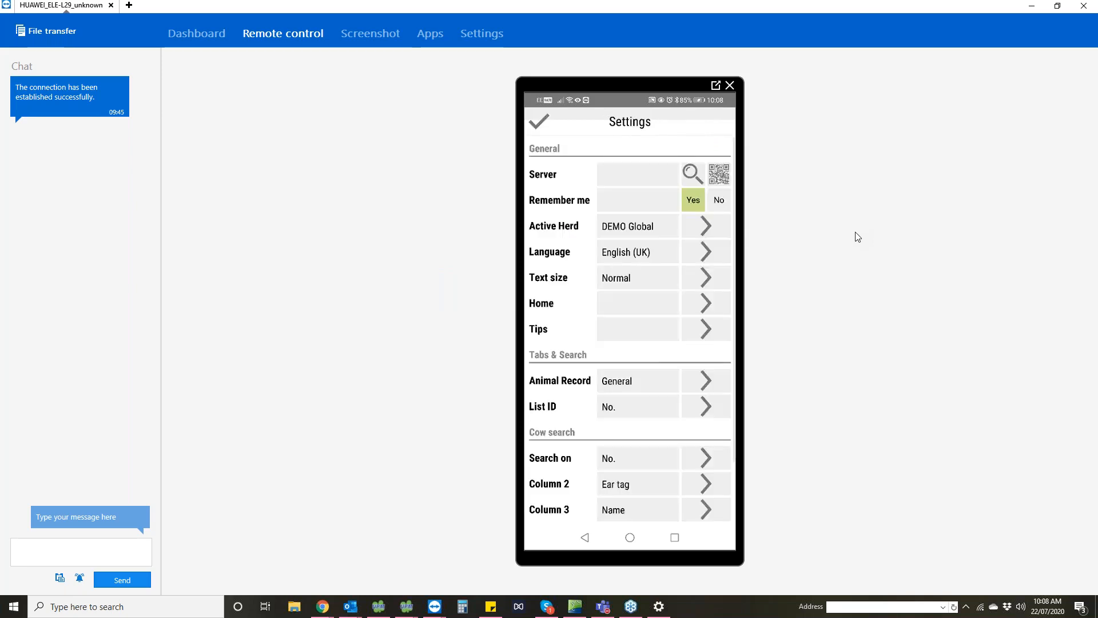
{"action": "scroll", "scroll_direction": "down", "scroll_amount": 3}
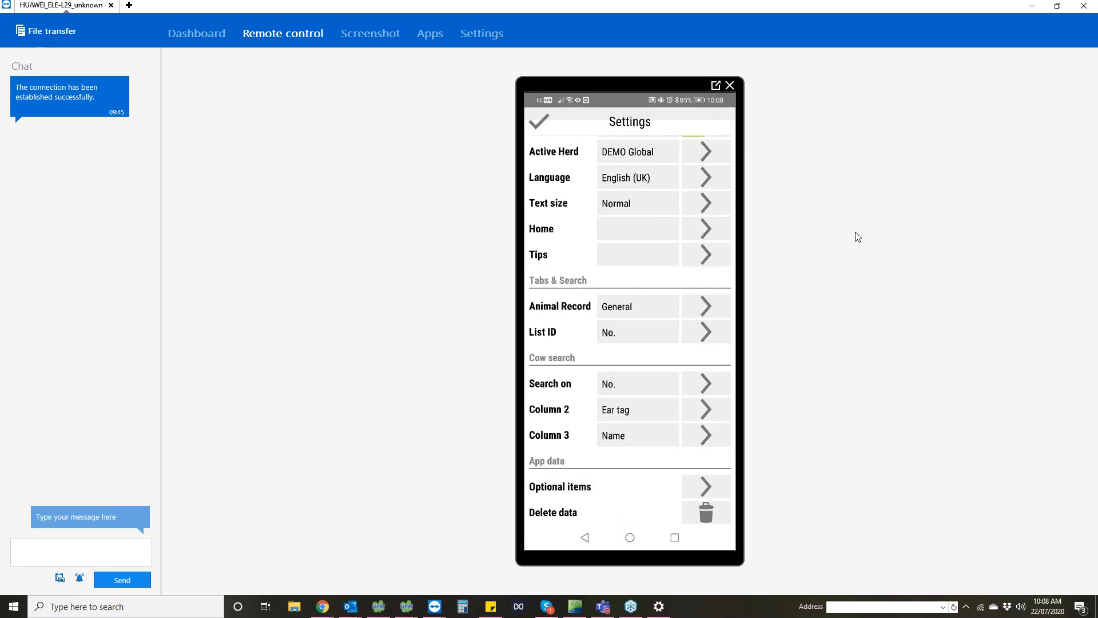
{"action": "left_click", "coordinate": [705, 486]}
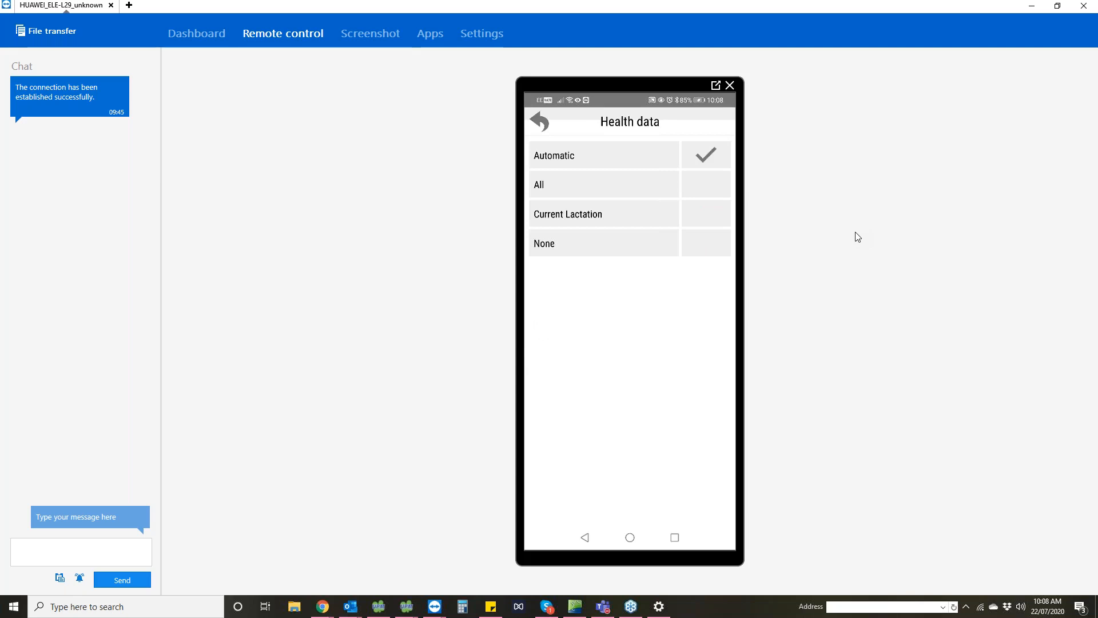
{"action": "left_click", "coordinate": [539, 121]}
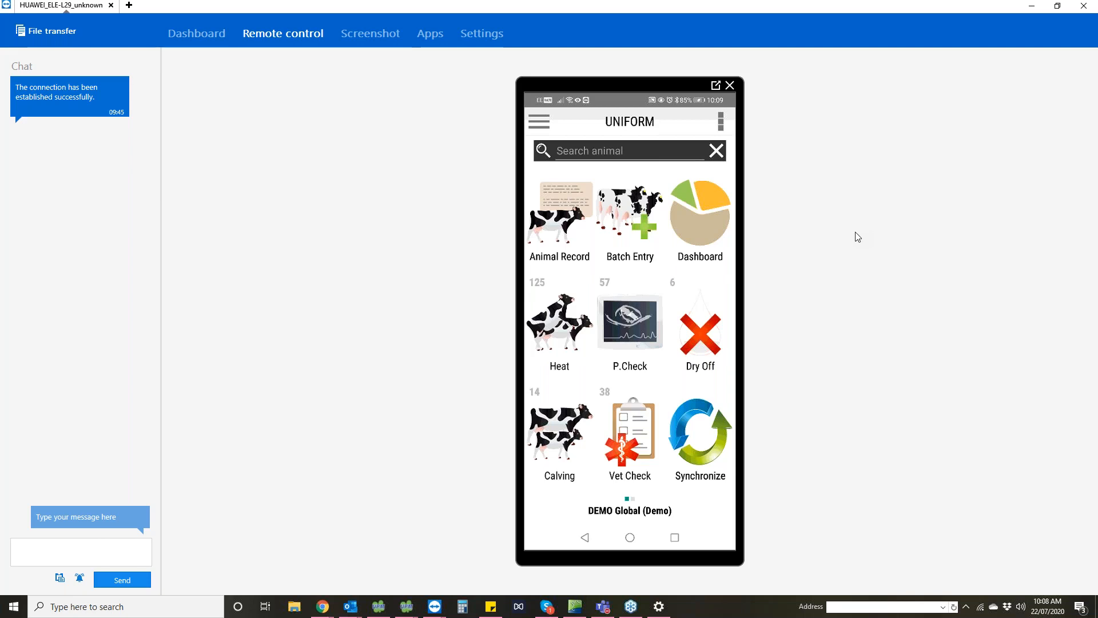
{"action": "left_click", "coordinate": [698, 431]}
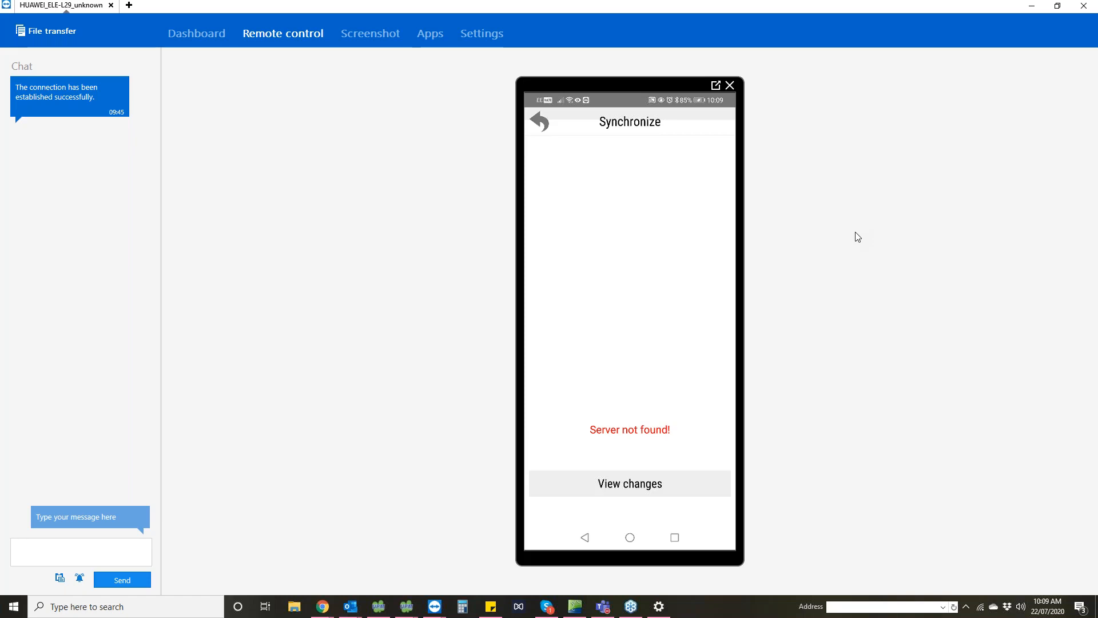
{"action": "left_click", "coordinate": [629, 484]}
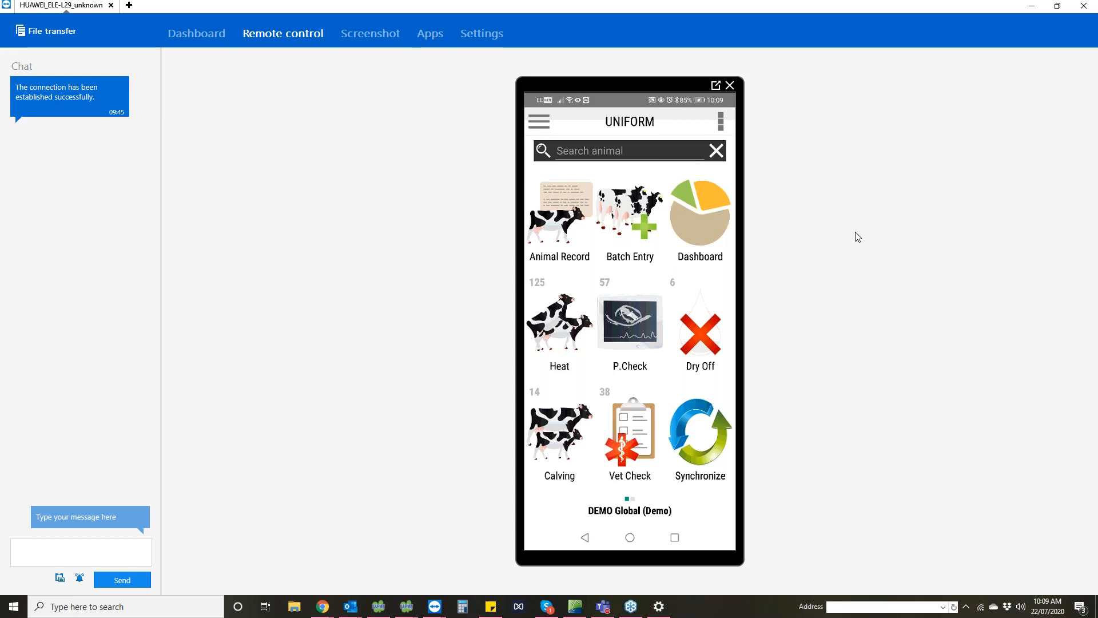
{"action": "left_click", "coordinate": [699, 330]}
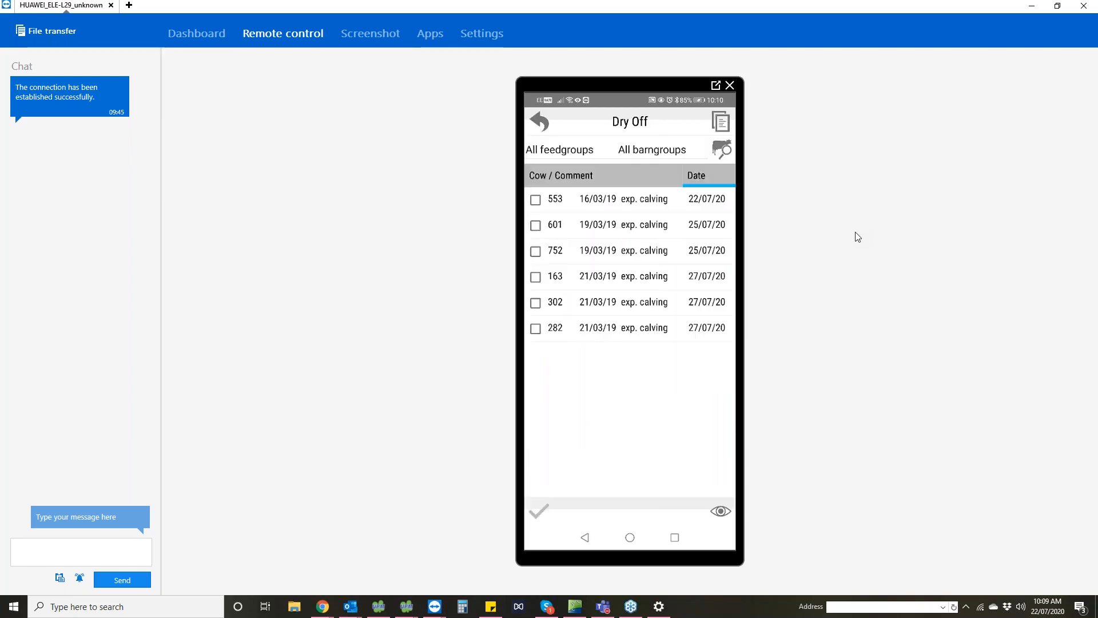
{"action": "left_click", "coordinate": [539, 121]}
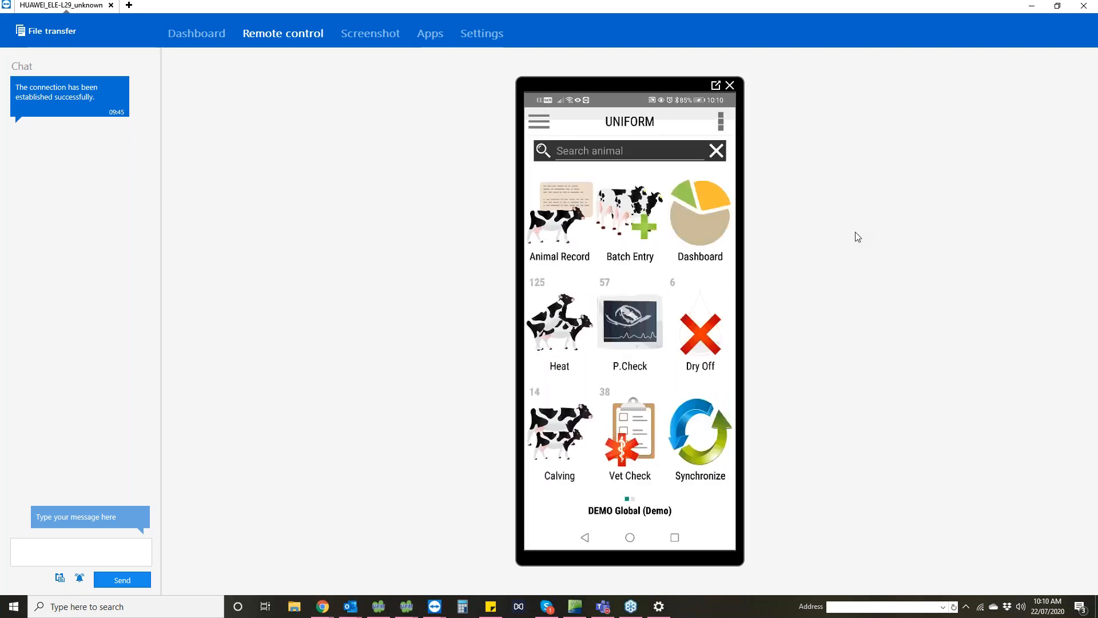